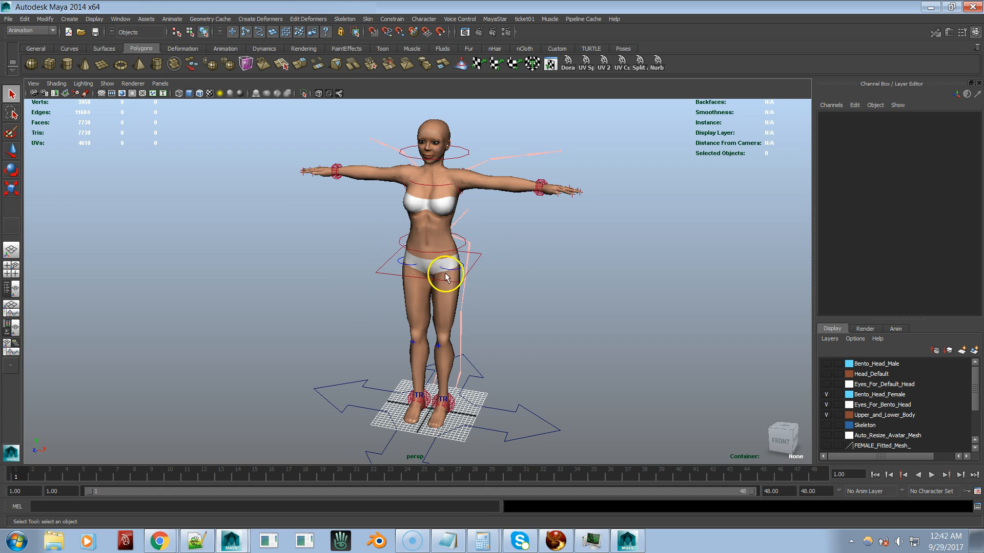
pyautogui.moveTo(37, 464)
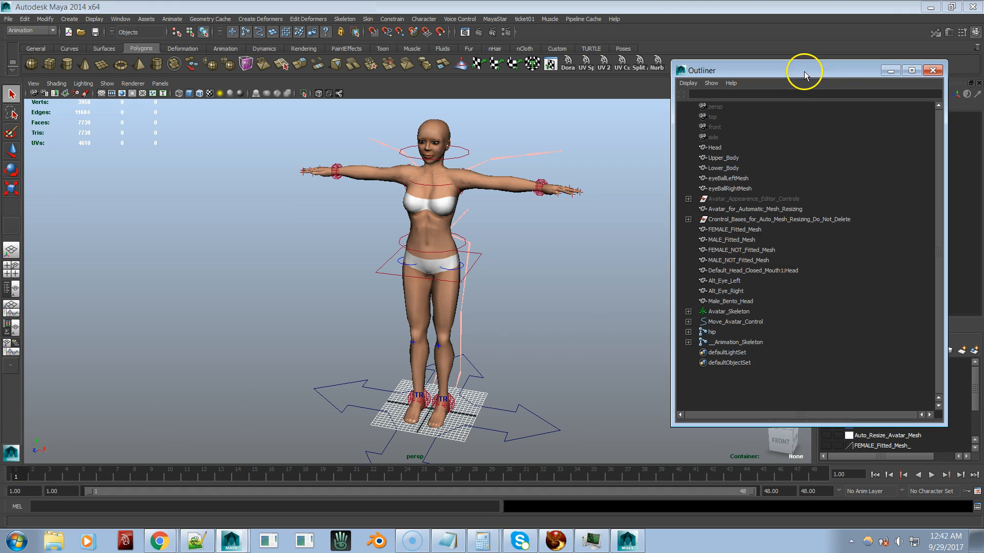
pyautogui.moveTo(878, 271)
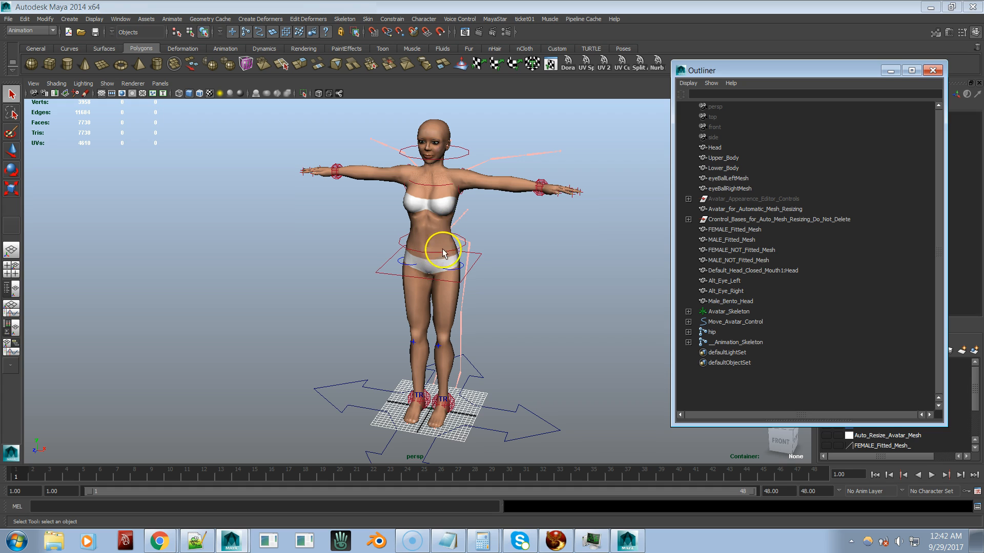
pyautogui.moveTo(366, 257)
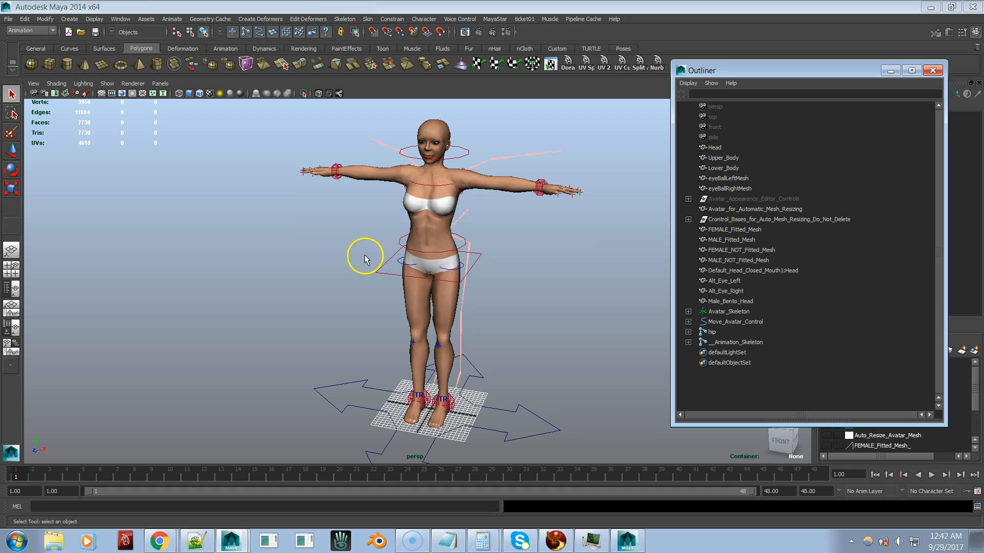
pyautogui.moveTo(47, 462)
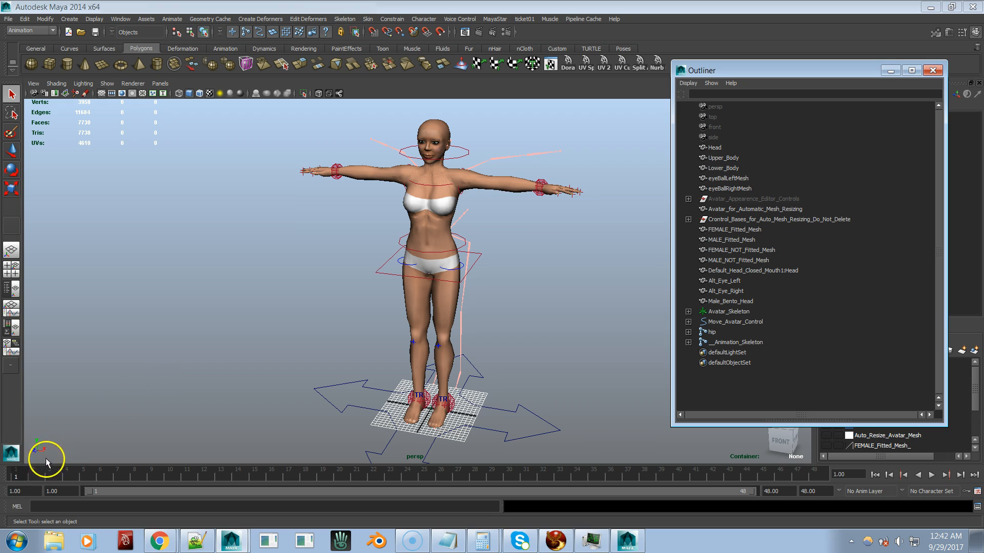
pyautogui.moveTo(400, 212)
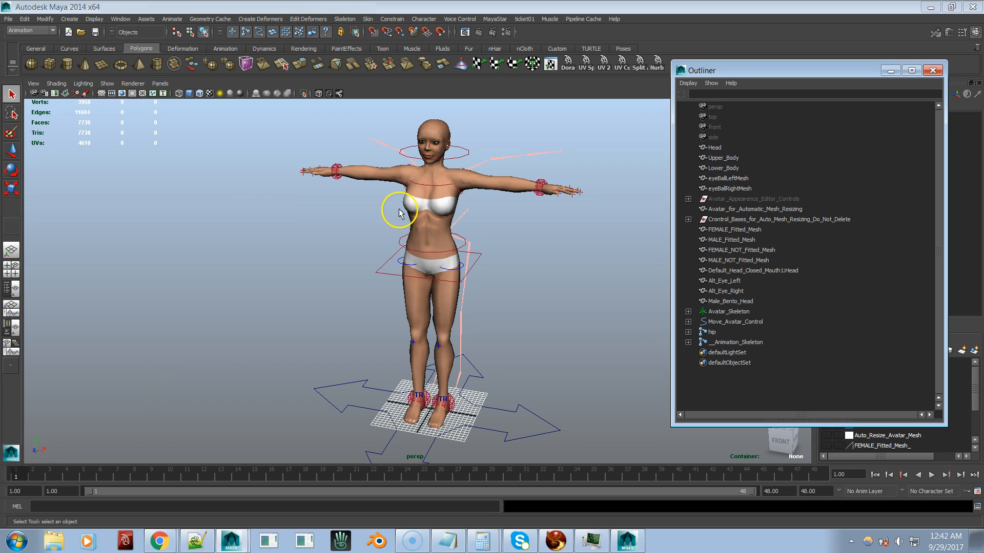
pyautogui.moveTo(399, 213)
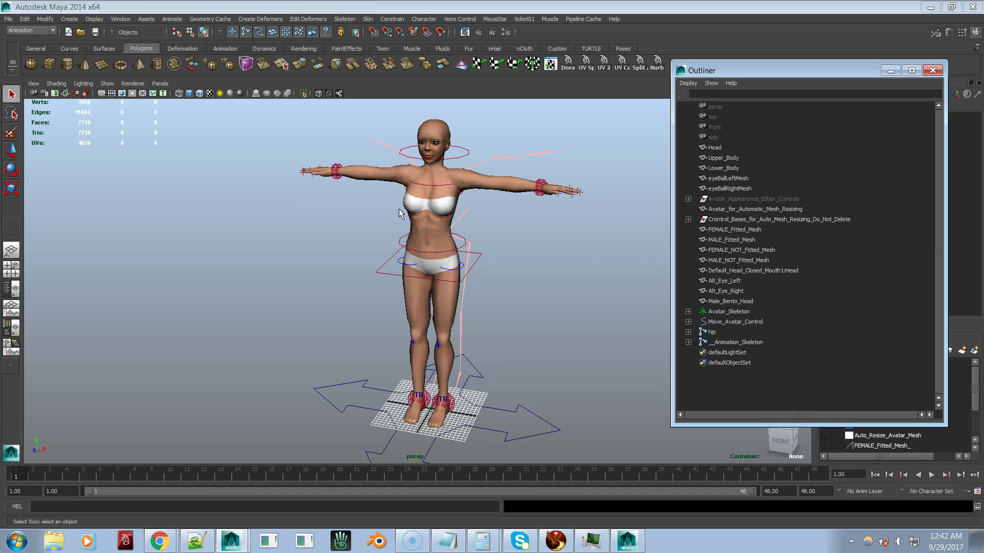
pyautogui.moveTo(640, 340)
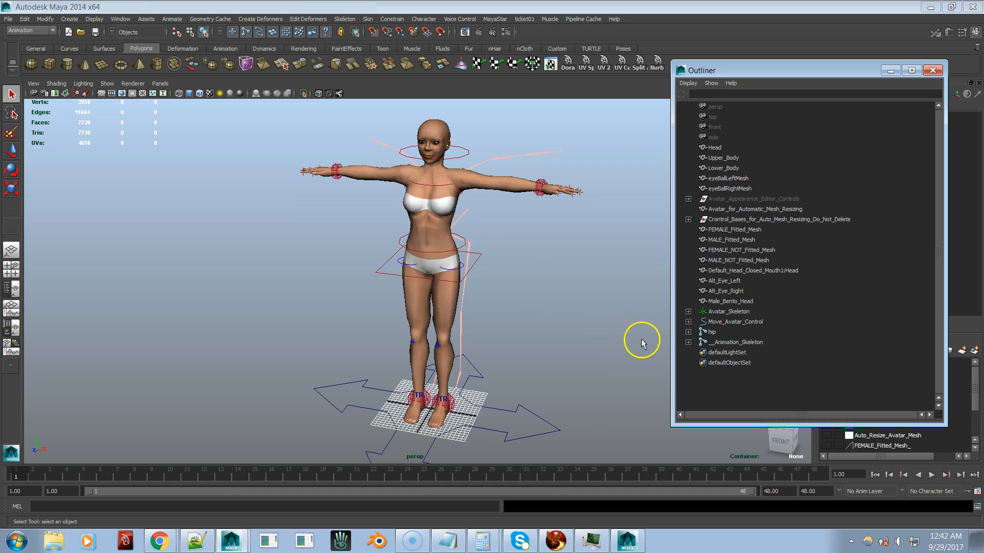
# Select Move_Avatar_Control in the Outliner and choose Select Hierarchy for all its nested controls.
pyautogui.click(735, 321)
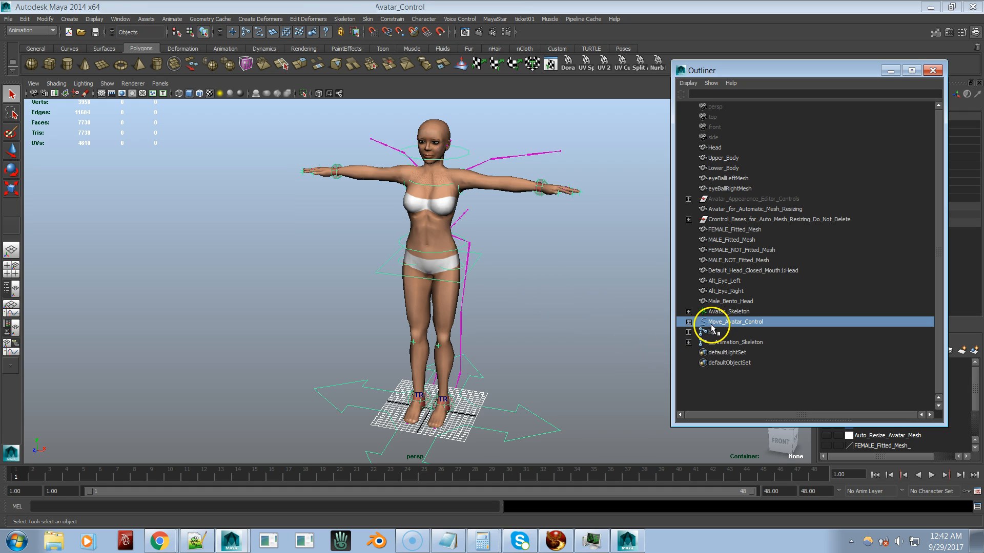
pyautogui.moveTo(582, 262)
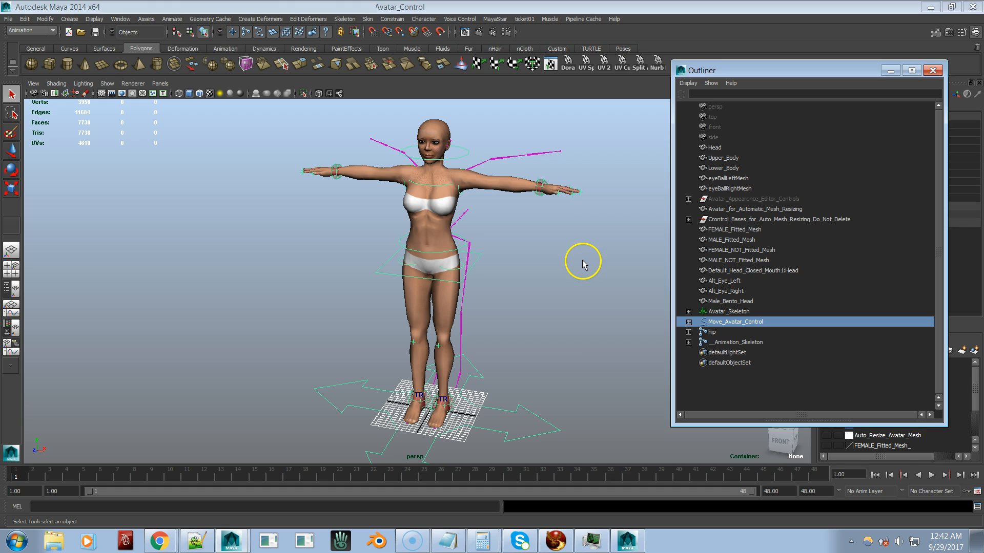
pyautogui.rightClick(582, 263)
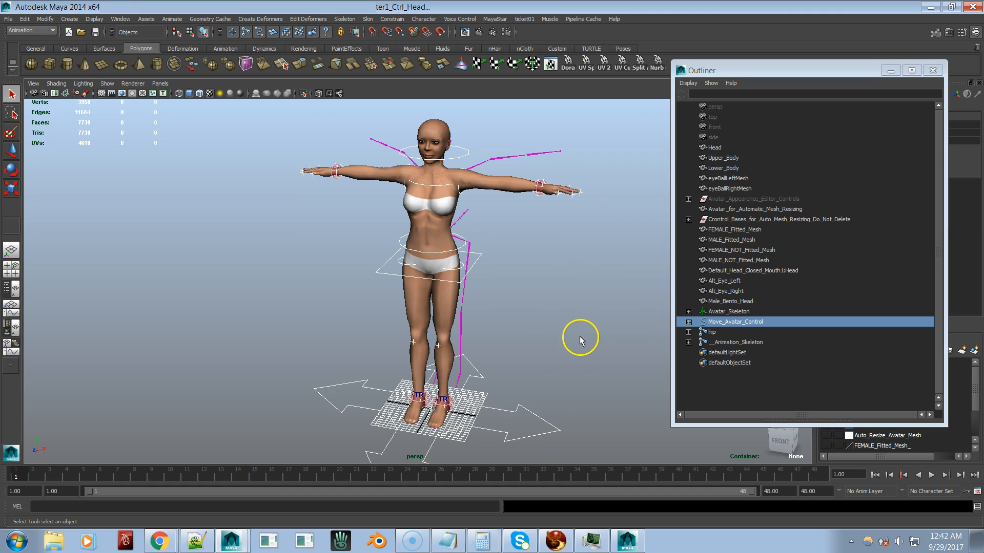
pyautogui.moveTo(64, 104)
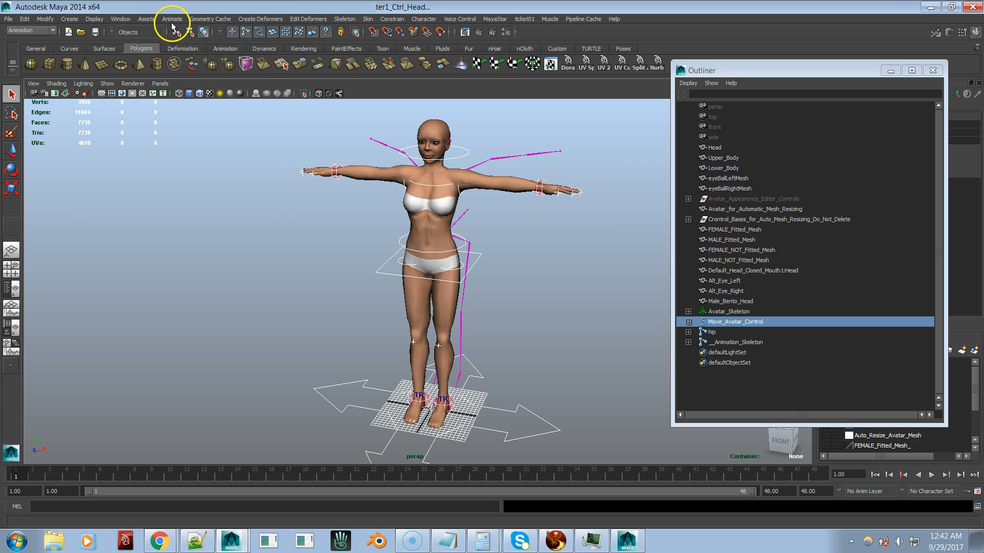
# Bring up the Animate > Set Key options dialog for the selected avatar controls.
pyautogui.click(172, 18)
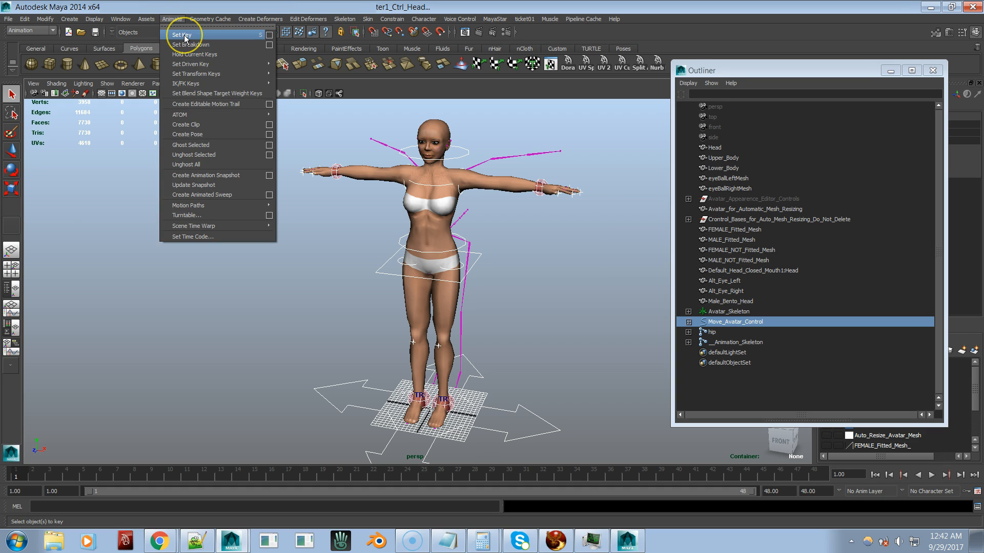
pyautogui.moveTo(184, 34)
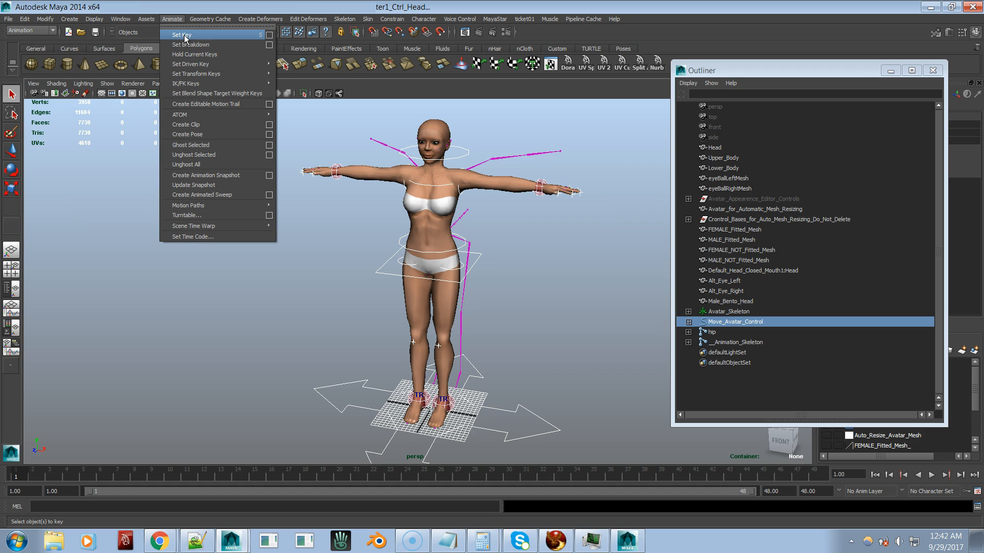
pyautogui.moveTo(251, 39)
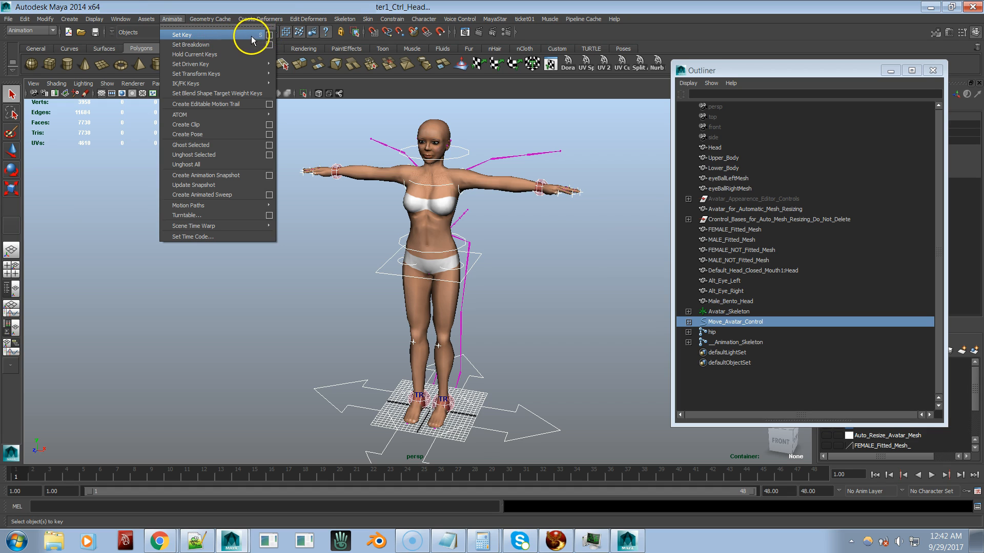
pyautogui.moveTo(256, 40)
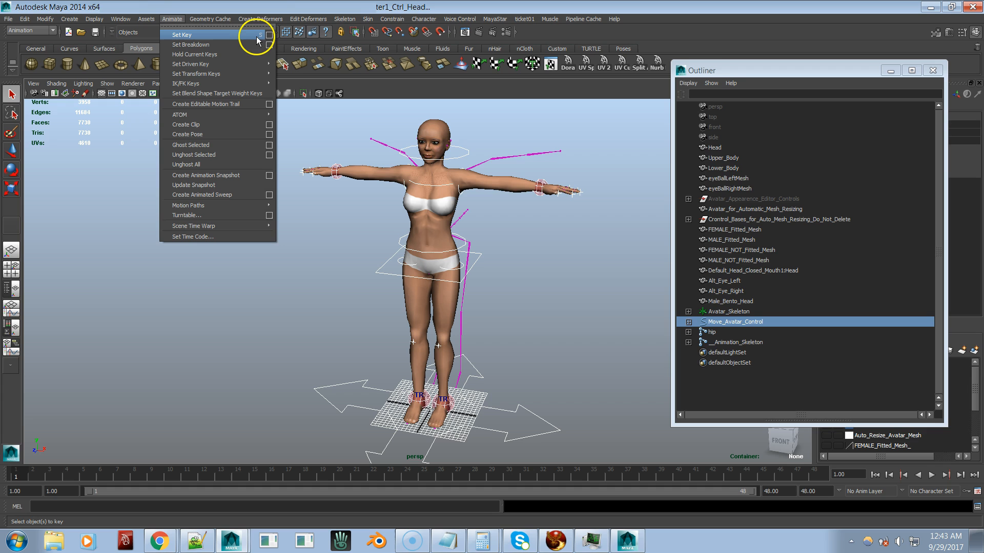
pyautogui.moveTo(257, 35)
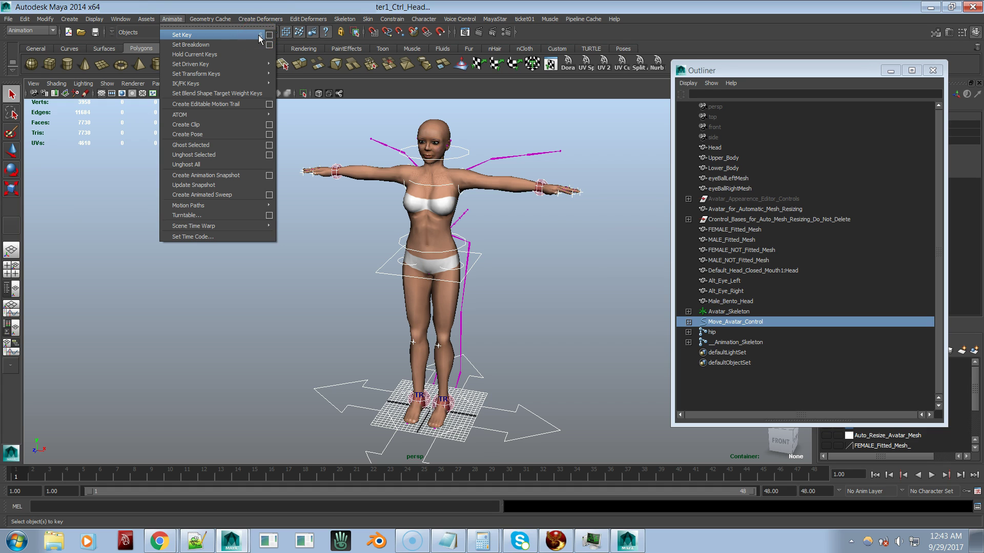
pyautogui.click(269, 34)
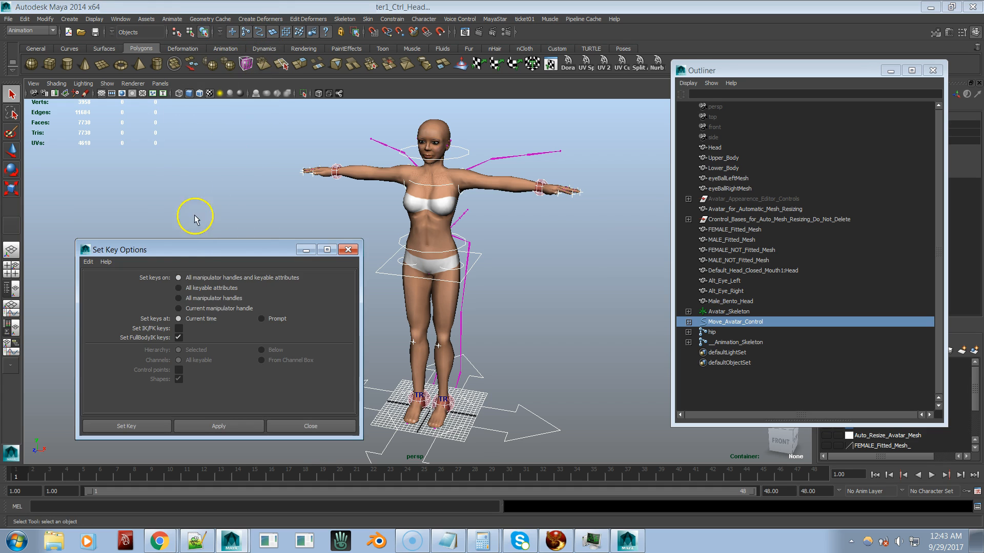
pyautogui.moveTo(187, 363)
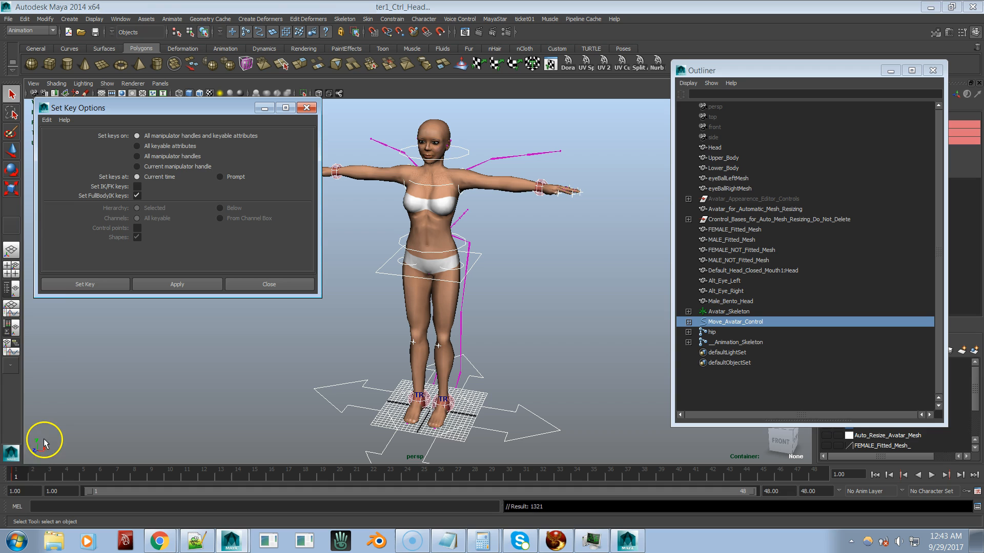
pyautogui.moveTo(290, 128)
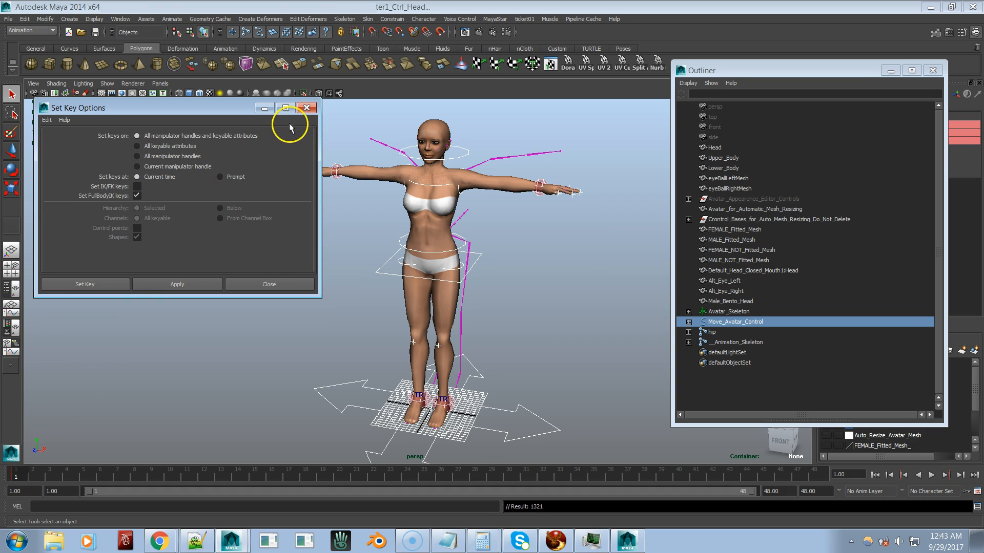
# Close the Set Key Options dialog, leaving 1321 attributes keyed on the avatar controls.
pyautogui.click(306, 107)
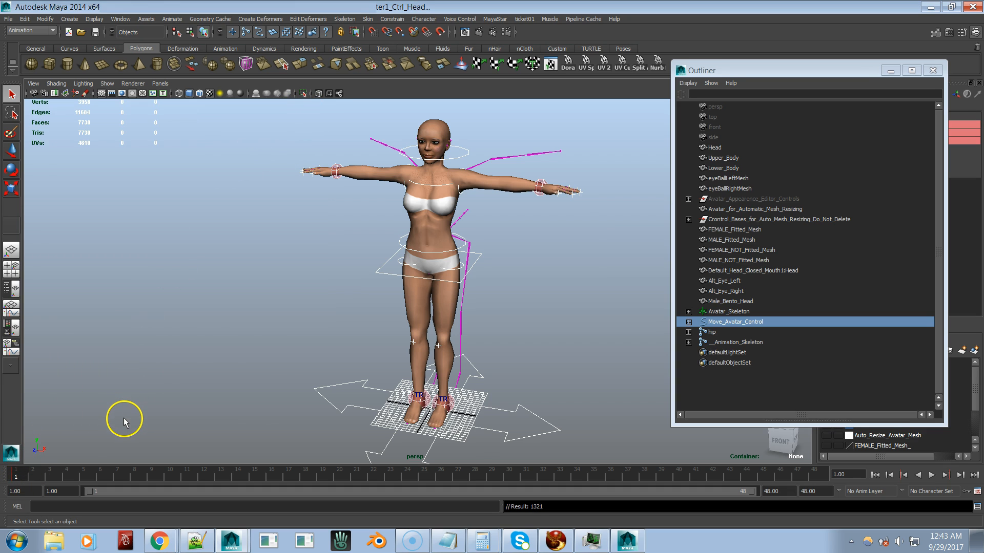
pyautogui.moveTo(262, 374)
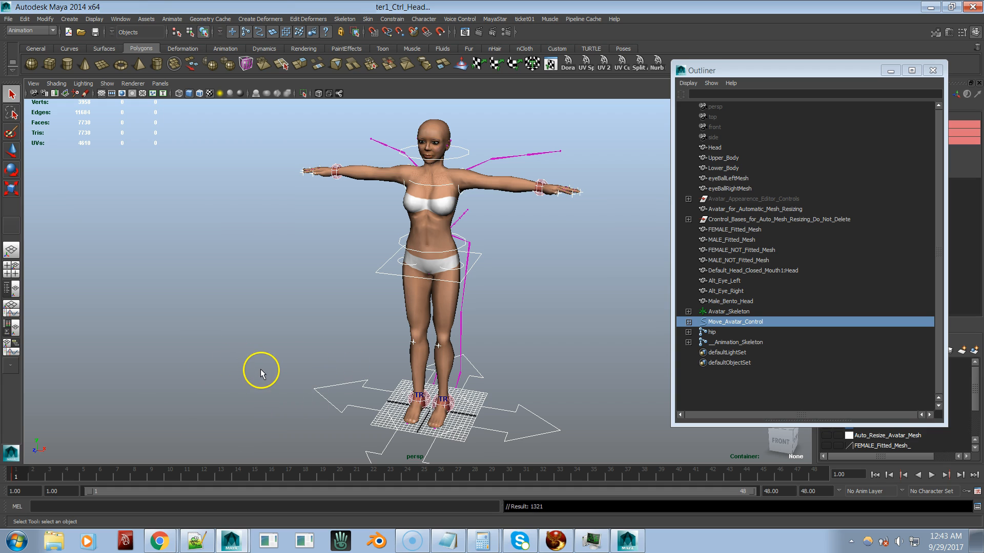
pyautogui.moveTo(976, 492)
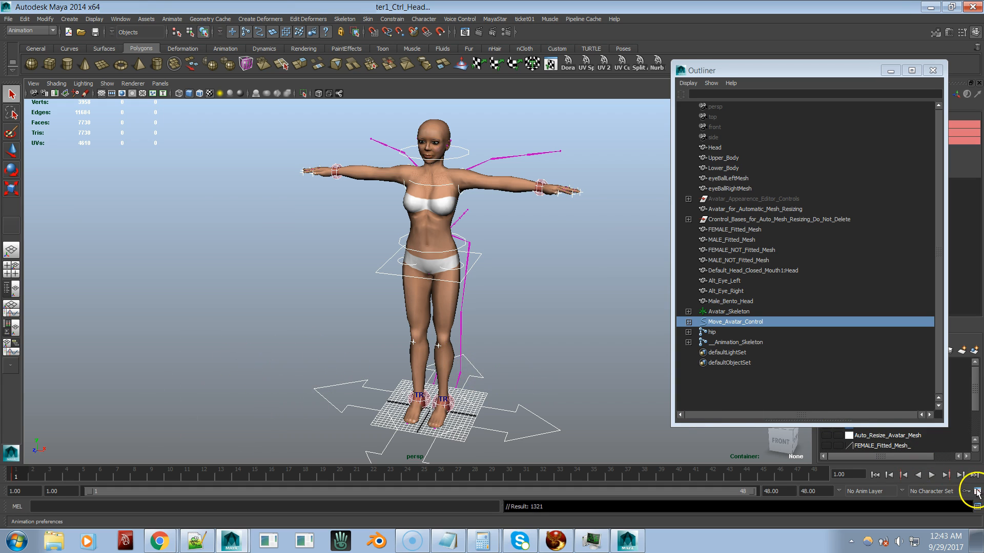
pyautogui.moveTo(971, 491)
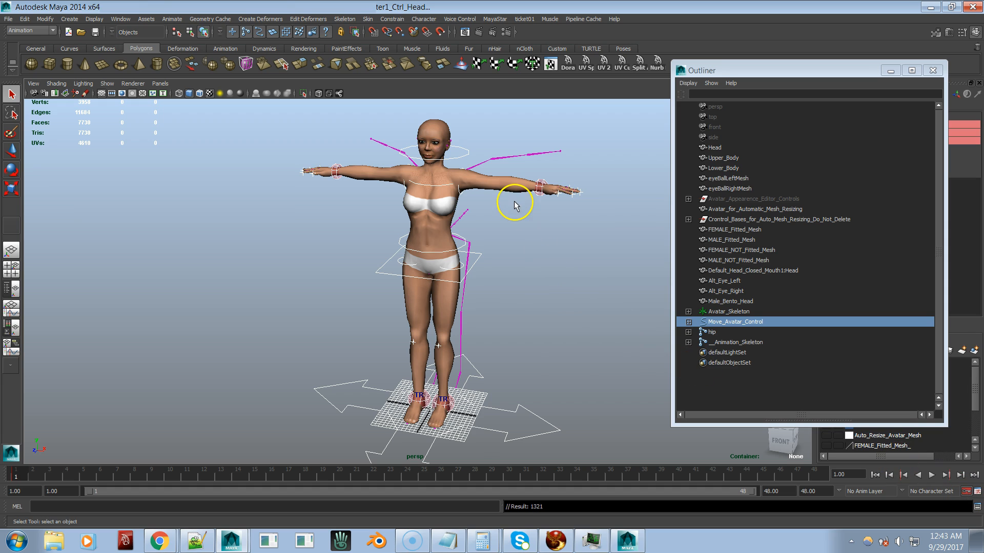
pyautogui.moveTo(395, 280)
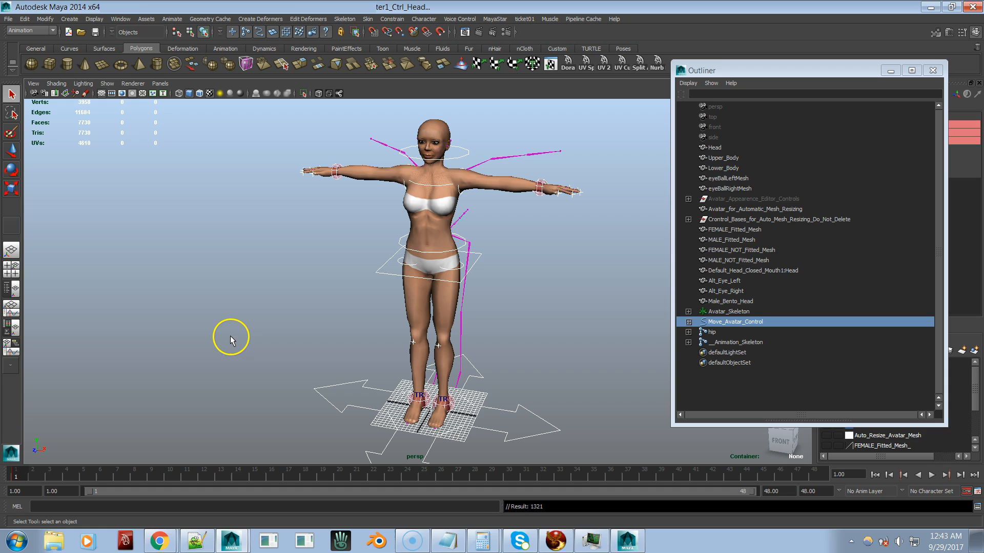
pyautogui.moveTo(232, 338)
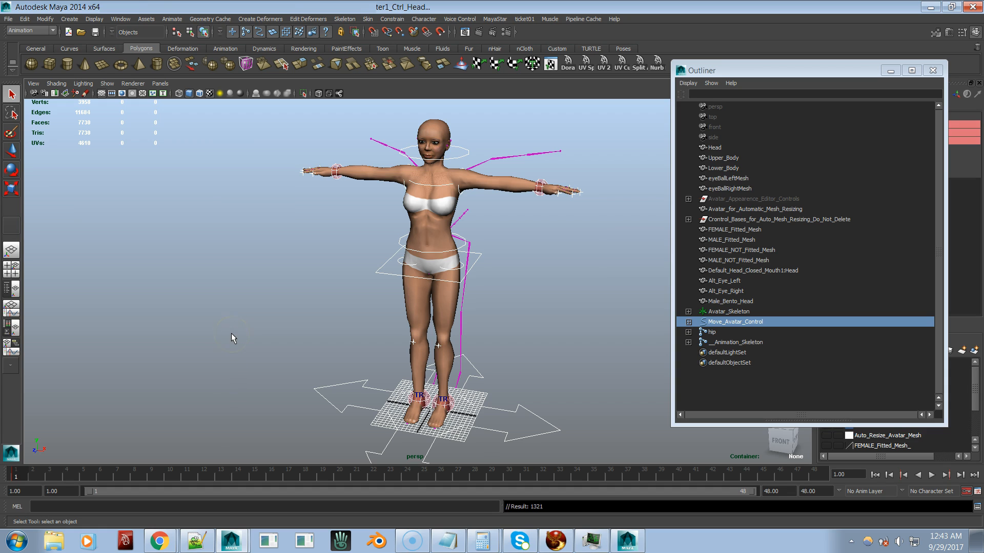
pyautogui.moveTo(192, 369)
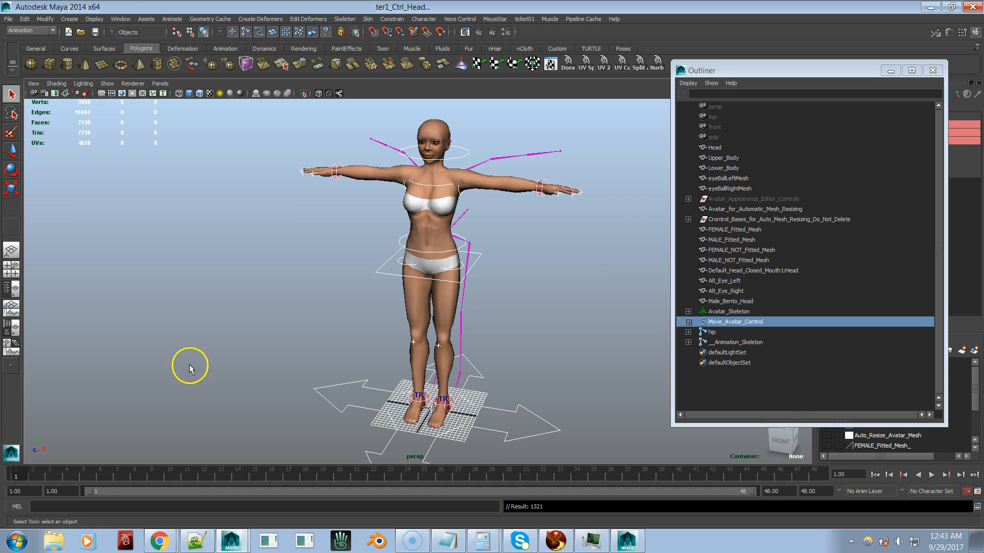
pyautogui.moveTo(39, 477)
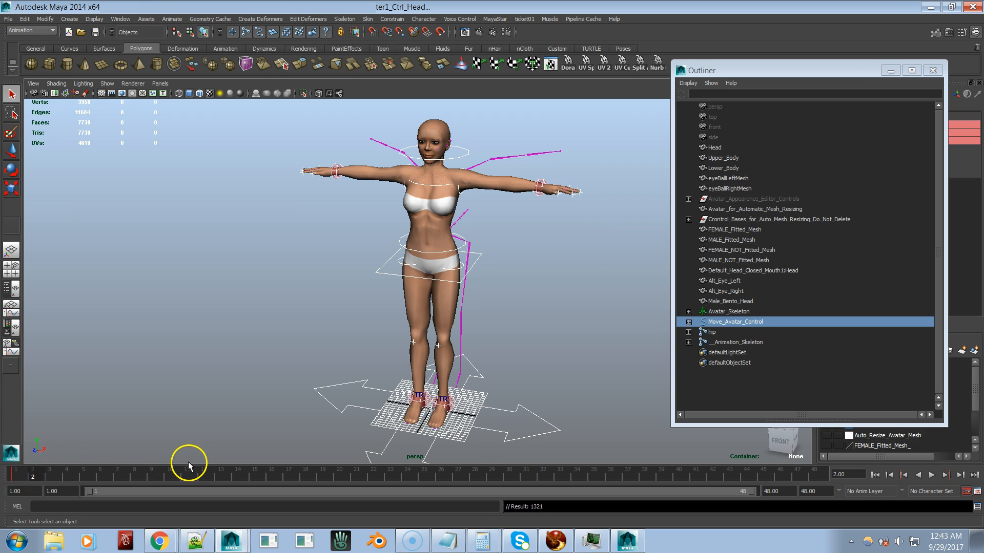
pyautogui.moveTo(115, 407)
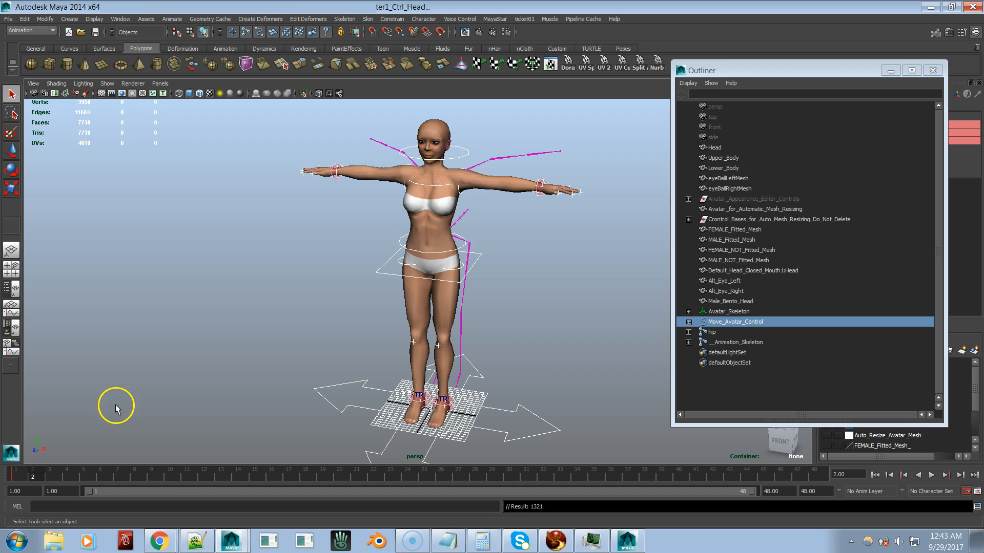
# Lower both arms via the left and right wrist controls and pick the left ankle to bend the leg.
pyautogui.click(538, 191)
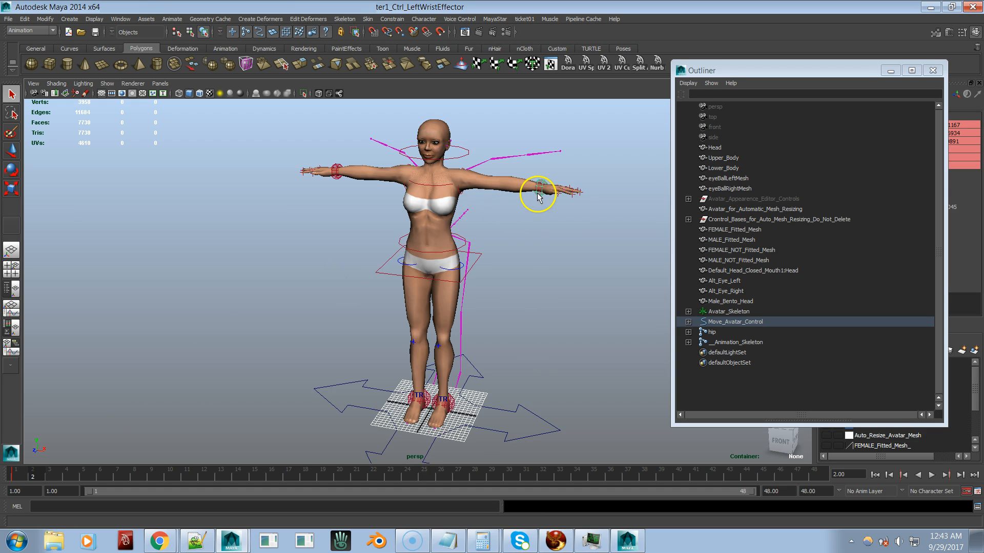
pyautogui.click(537, 190)
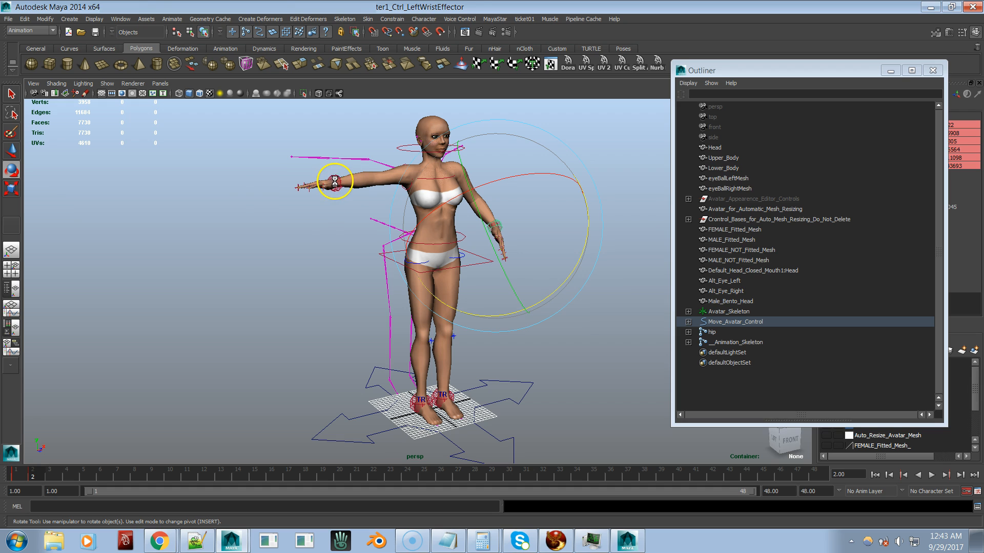
pyautogui.click(352, 201)
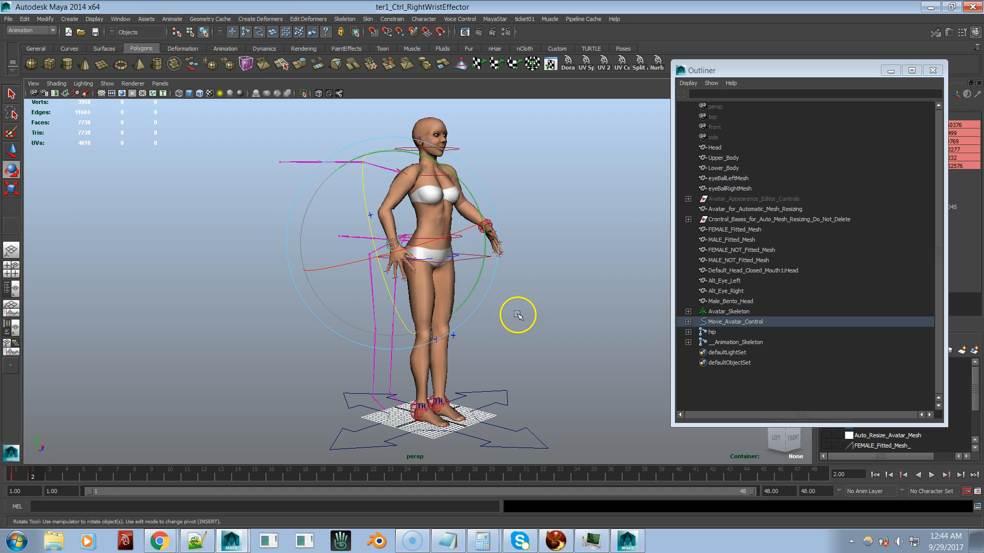
pyautogui.click(478, 271)
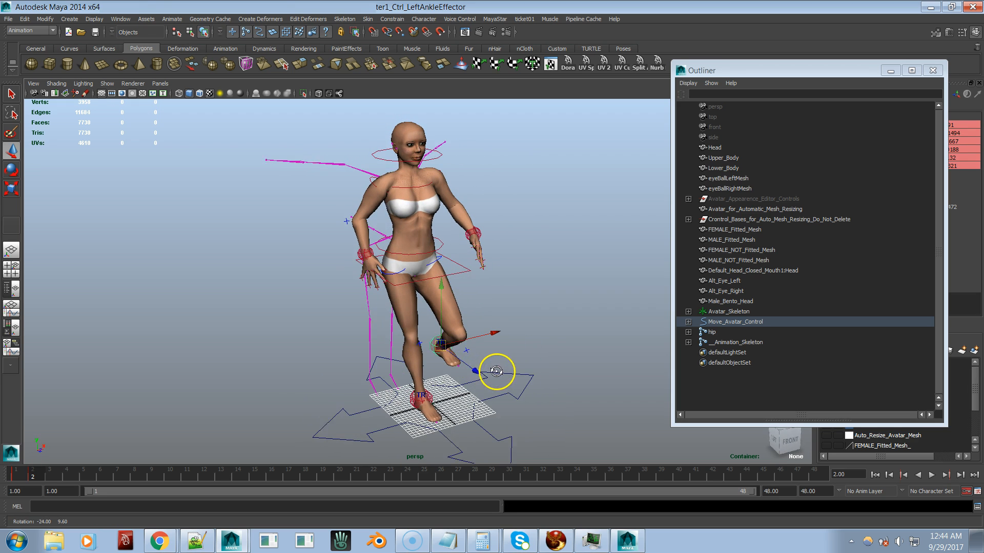
# Rework the left ankle control so the left foot tucks behind the knee.
pyautogui.click(473, 358)
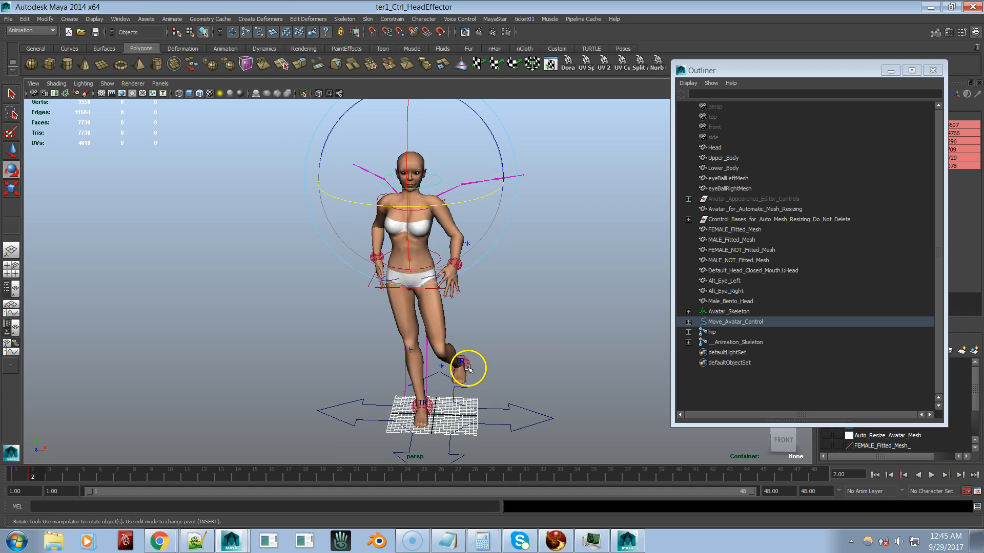
pyautogui.click(459, 357)
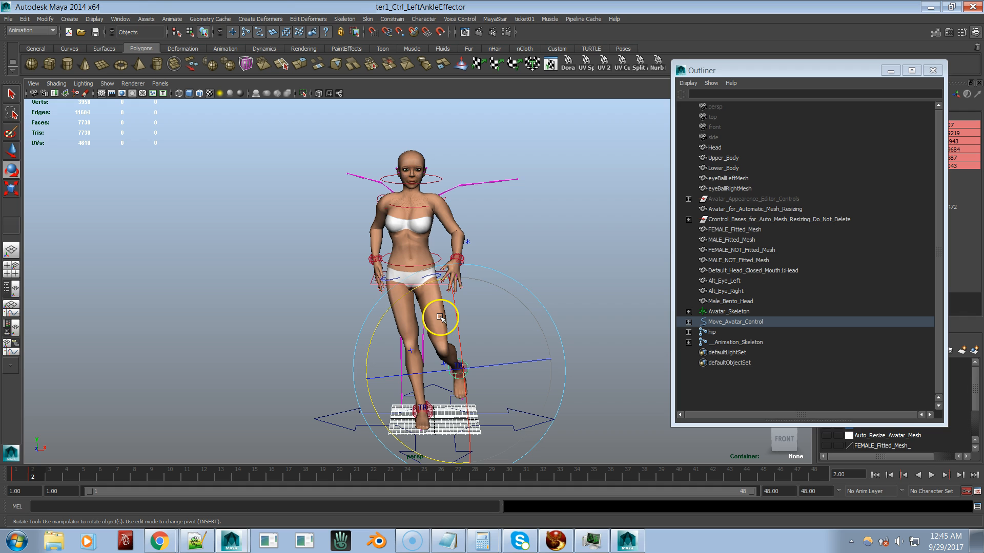
pyautogui.moveTo(737, 115)
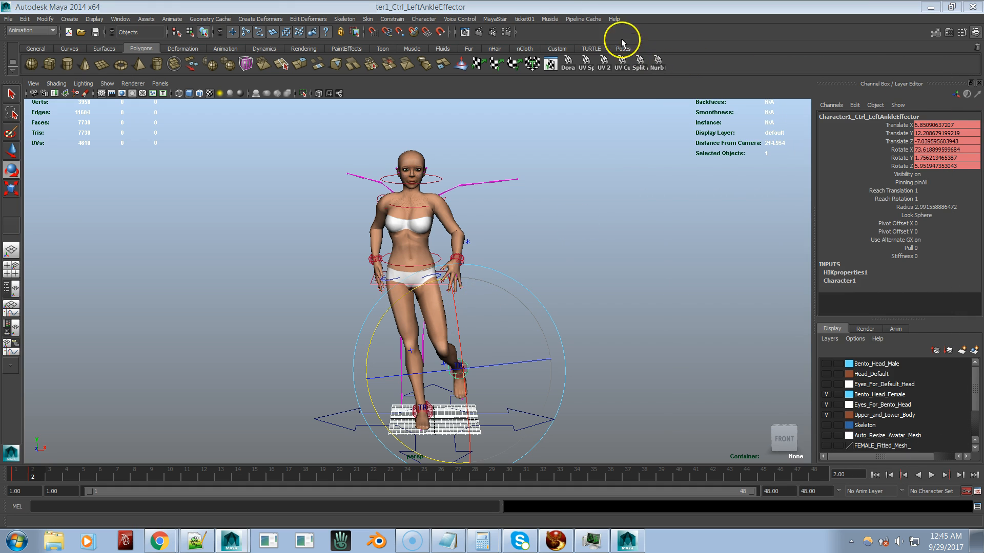
# Launch MayaStar's BVH Export 1.5 dialog, showing frame range 1 to 48.
pyautogui.click(494, 19)
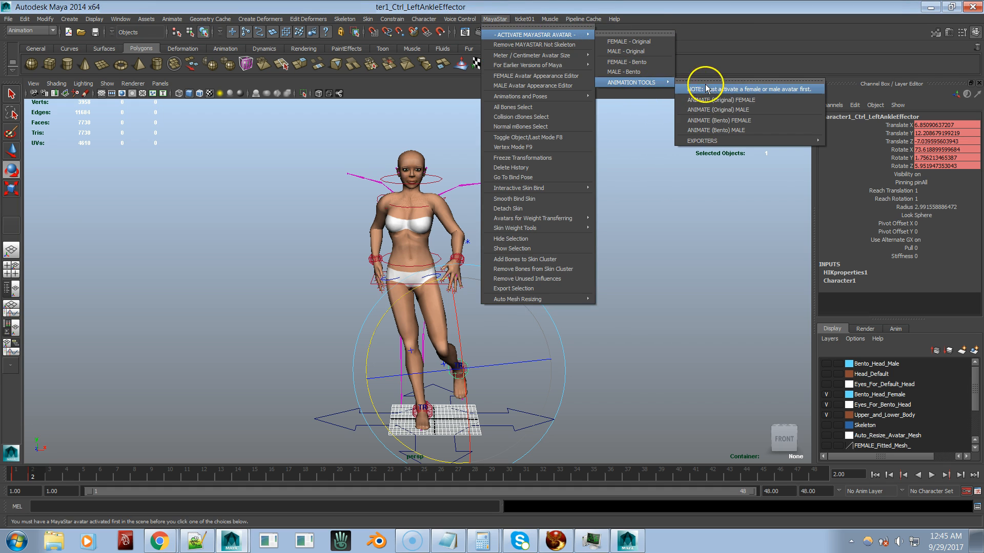
pyautogui.moveTo(701, 140)
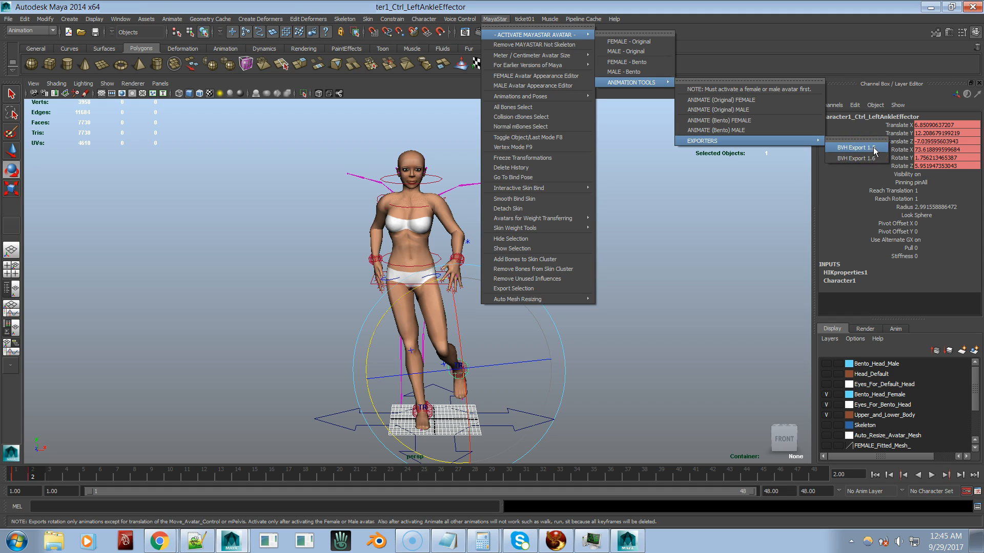
pyautogui.click(853, 148)
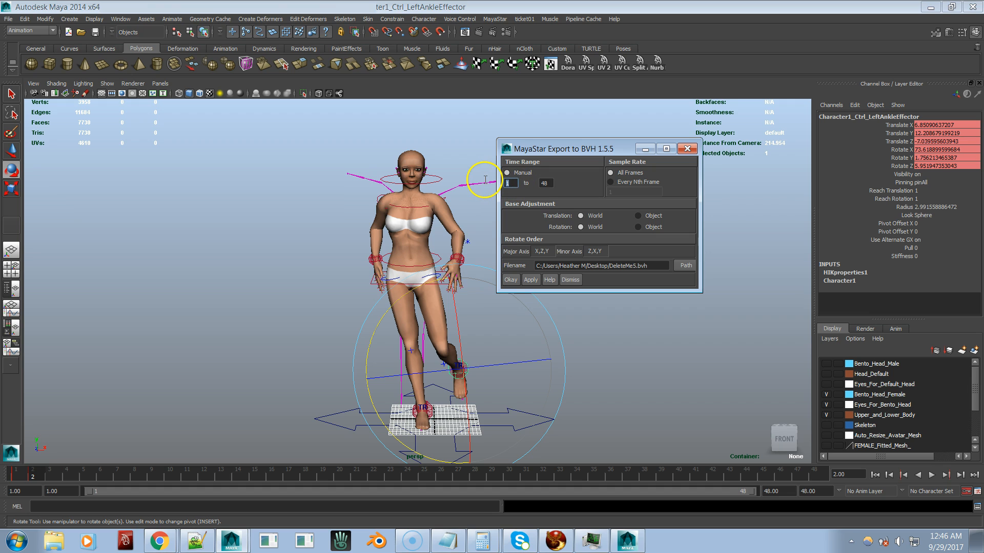
pyautogui.moveTo(463, 188)
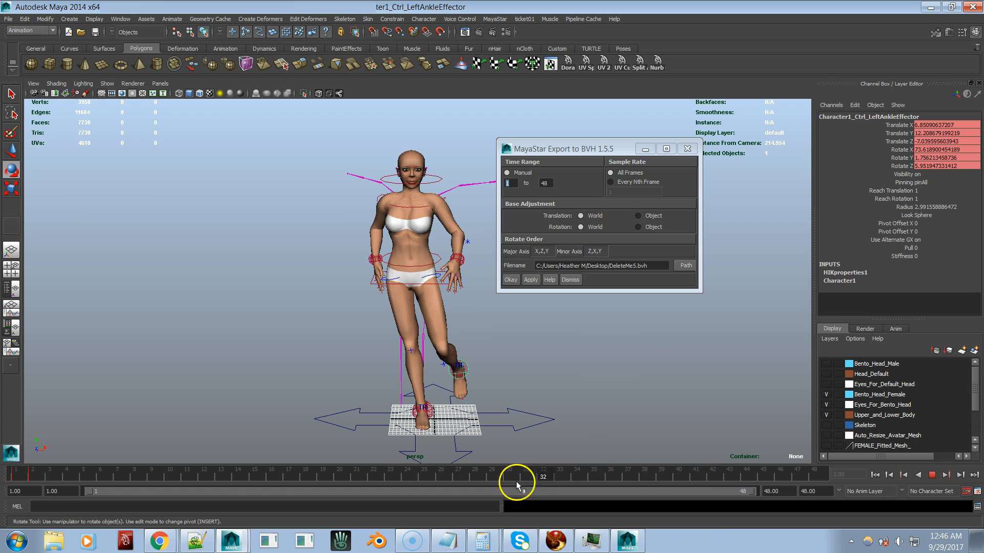
pyautogui.moveTo(231, 472)
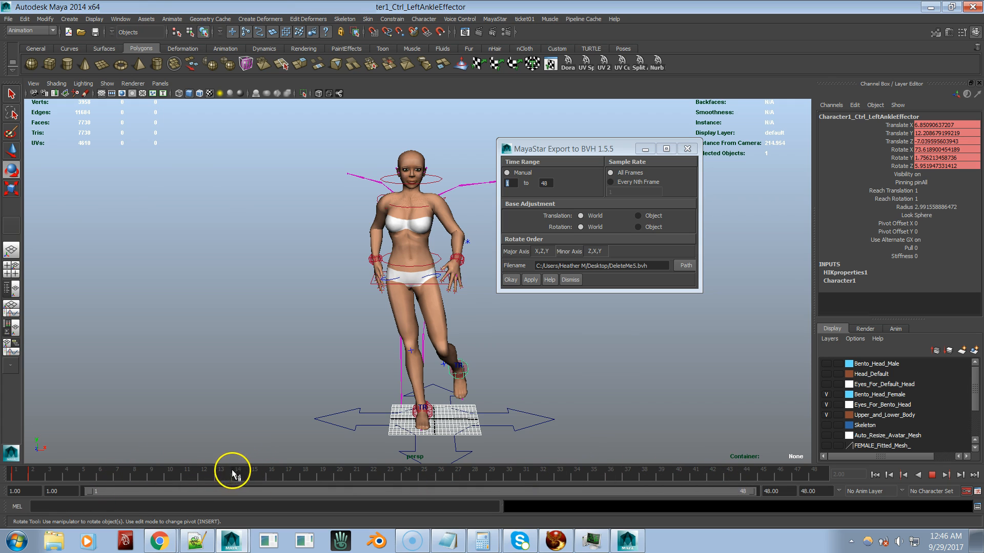
# Export frames 1–10 to DeleteMe5.bvh, confirming the overwrite.
pyautogui.click(169, 471)
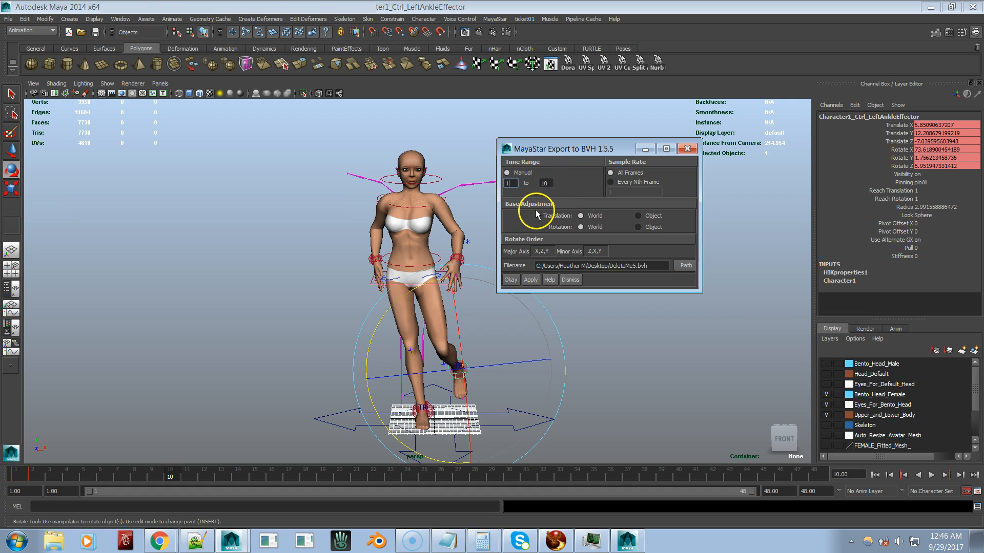
pyautogui.moveTo(531, 279)
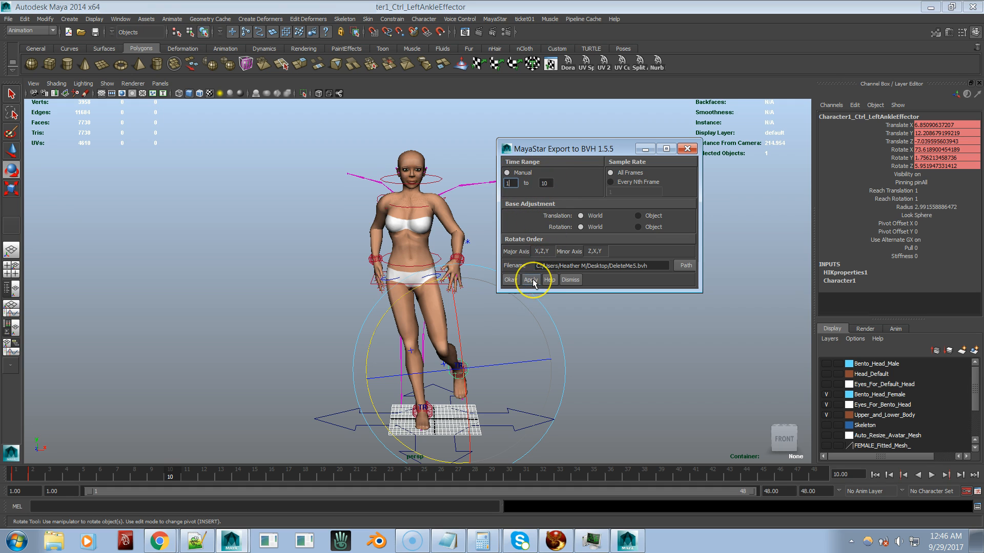
pyautogui.click(531, 279)
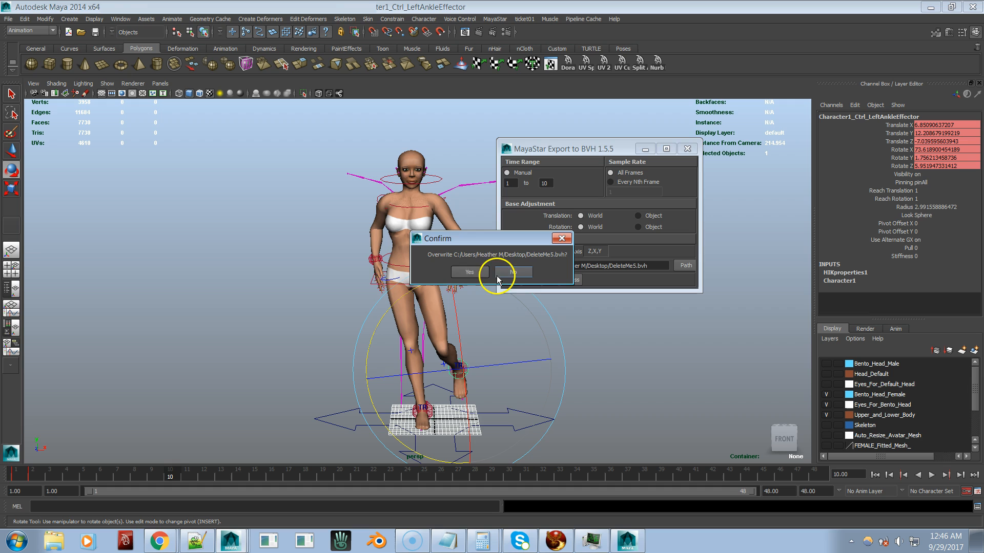
pyautogui.click(466, 271)
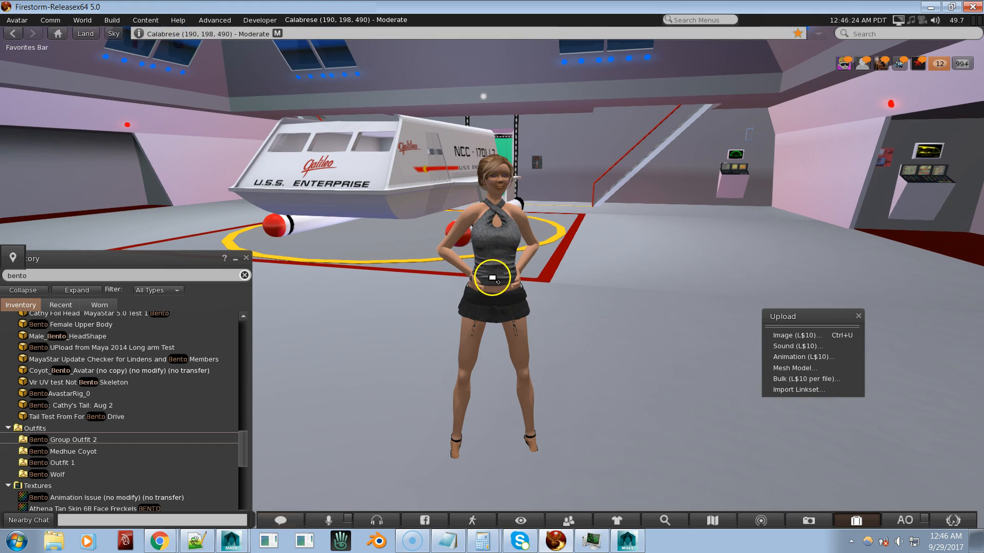
# Load DeleteMe5.bvh into Firestorm's animation upload preview.
pyautogui.click(802, 357)
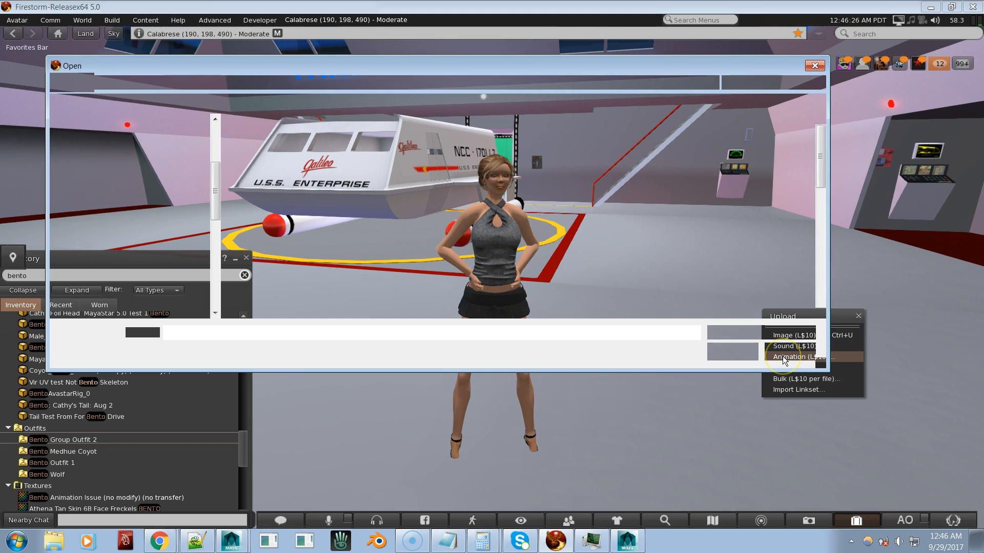
pyautogui.click(795, 356)
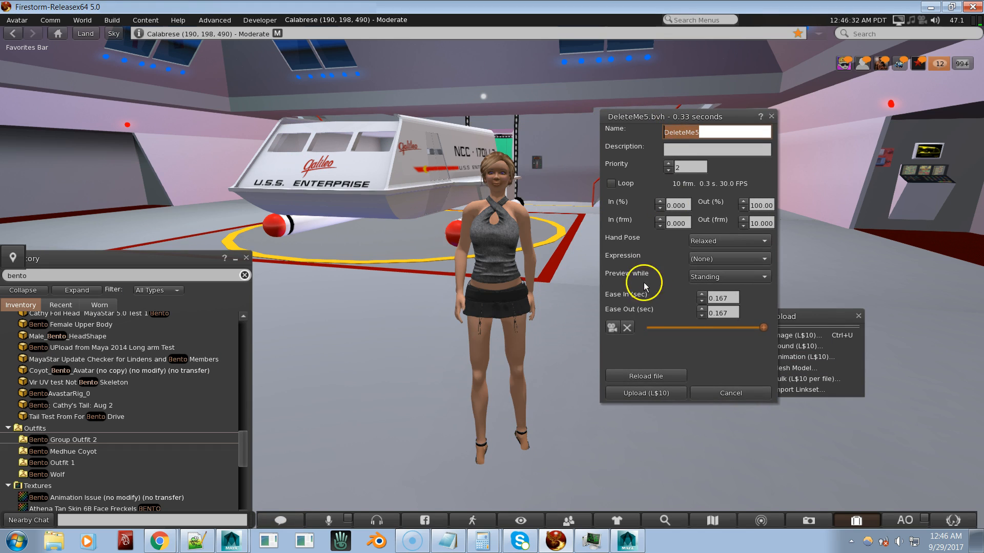
# Set In/Out to 50%, enable Loop at Priority 4, and preview the looping pose.
pyautogui.click(611, 327)
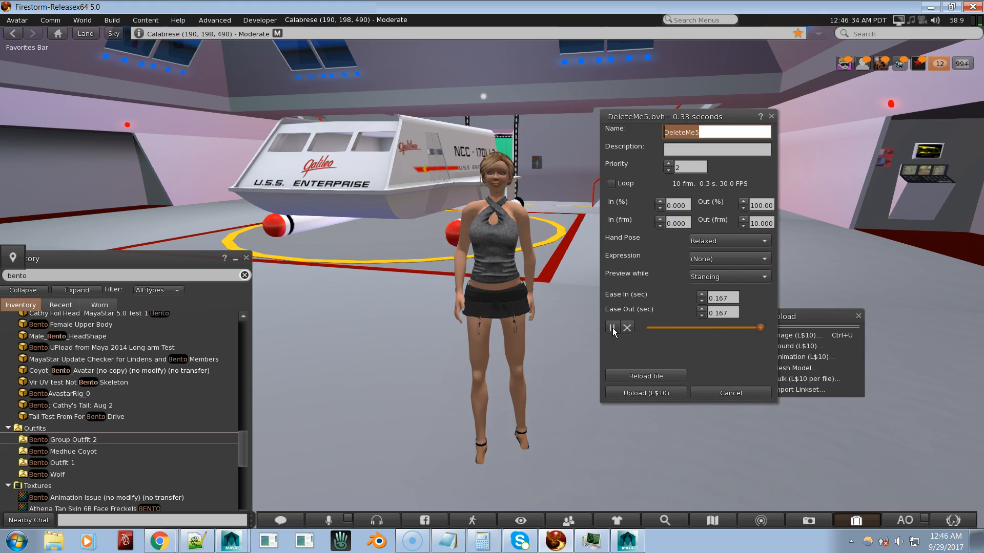
pyautogui.click(612, 327)
pyautogui.write('50')
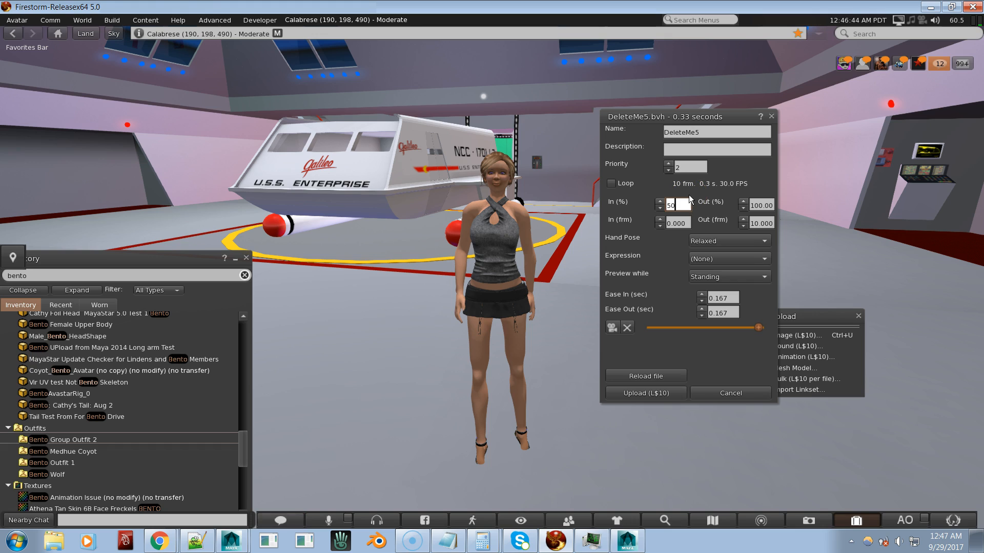
pyautogui.click(609, 182)
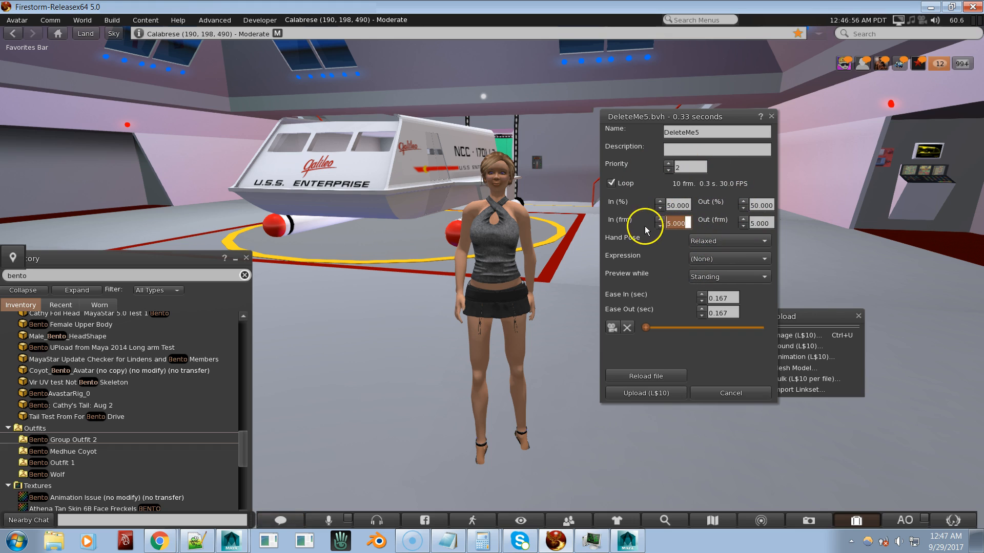
pyautogui.moveTo(717, 218)
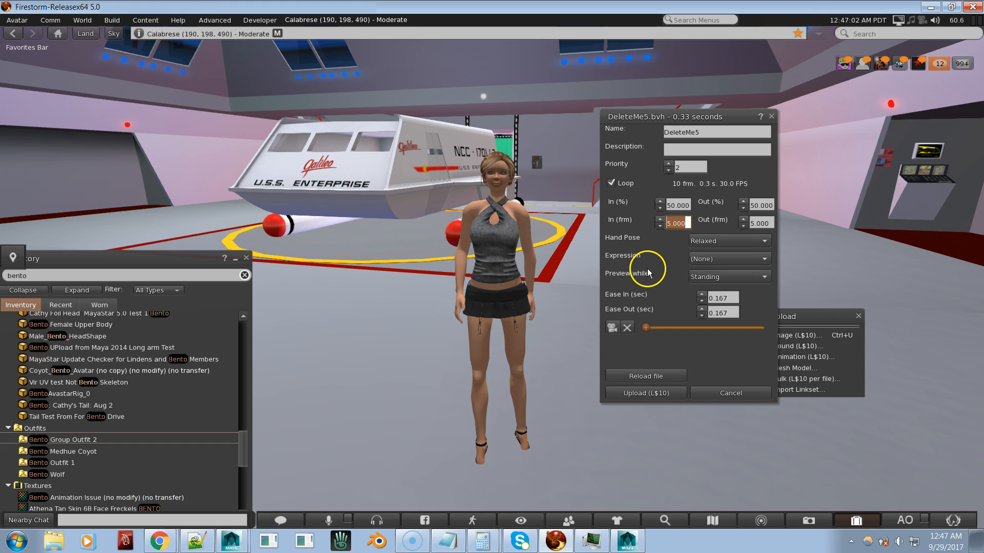
pyautogui.moveTo(633, 197)
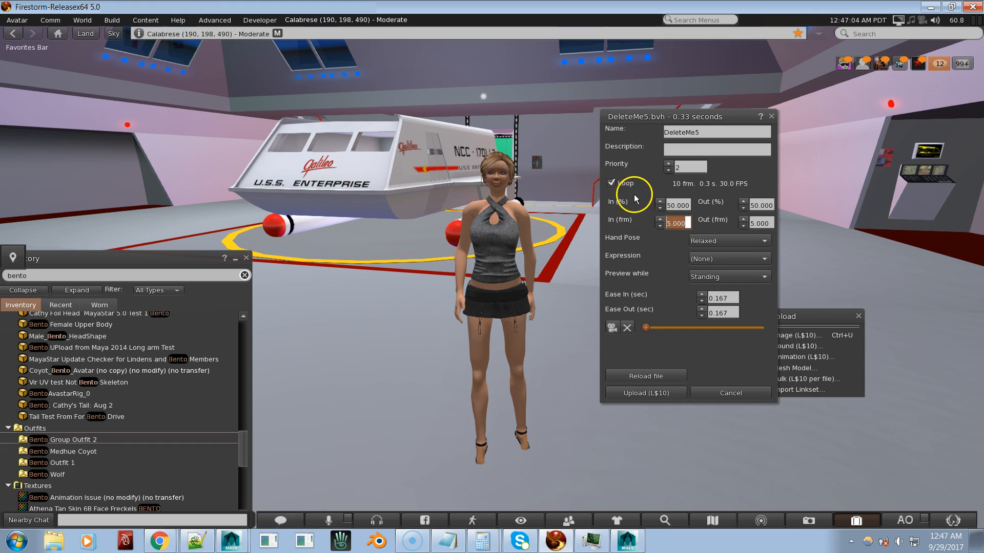
pyautogui.click(667, 164)
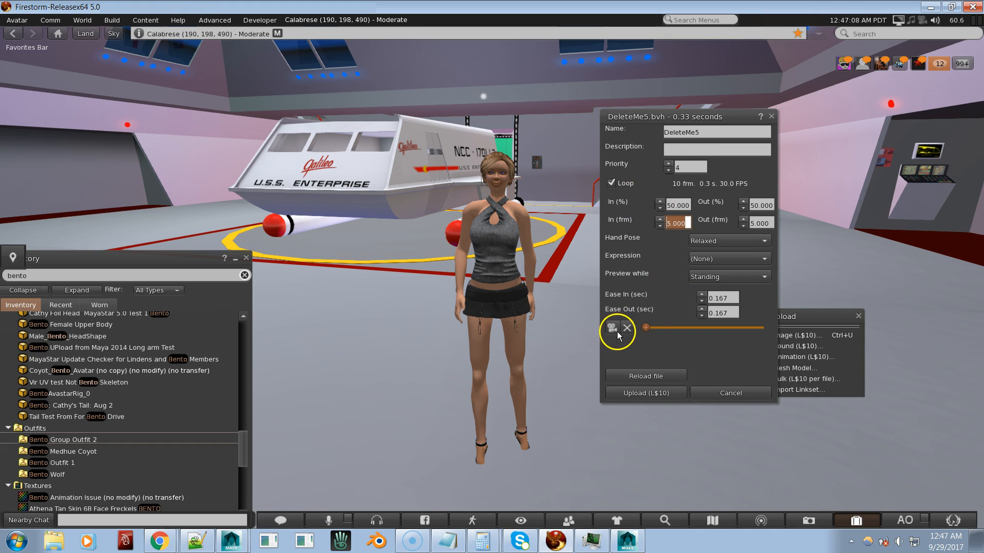
pyautogui.click(610, 326)
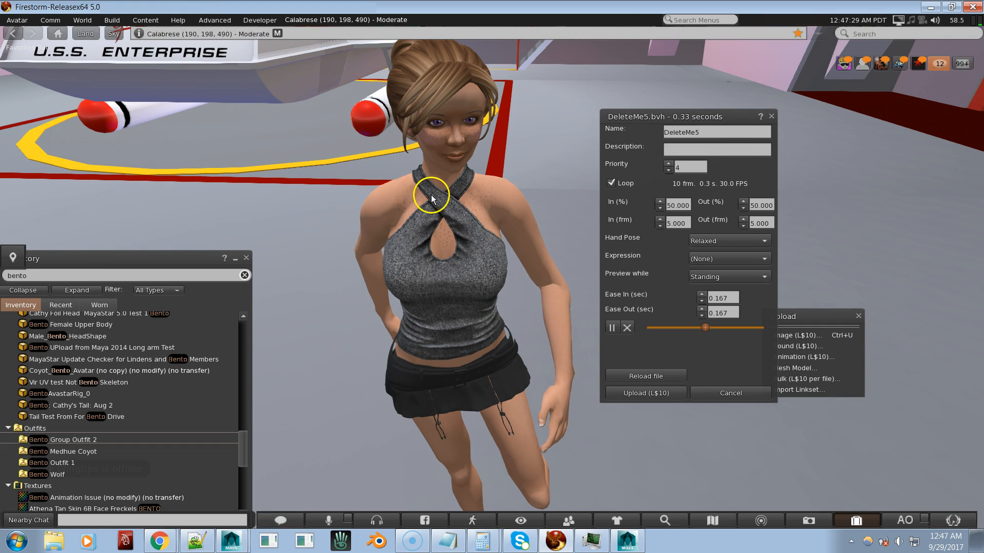
pyautogui.moveTo(461, 198)
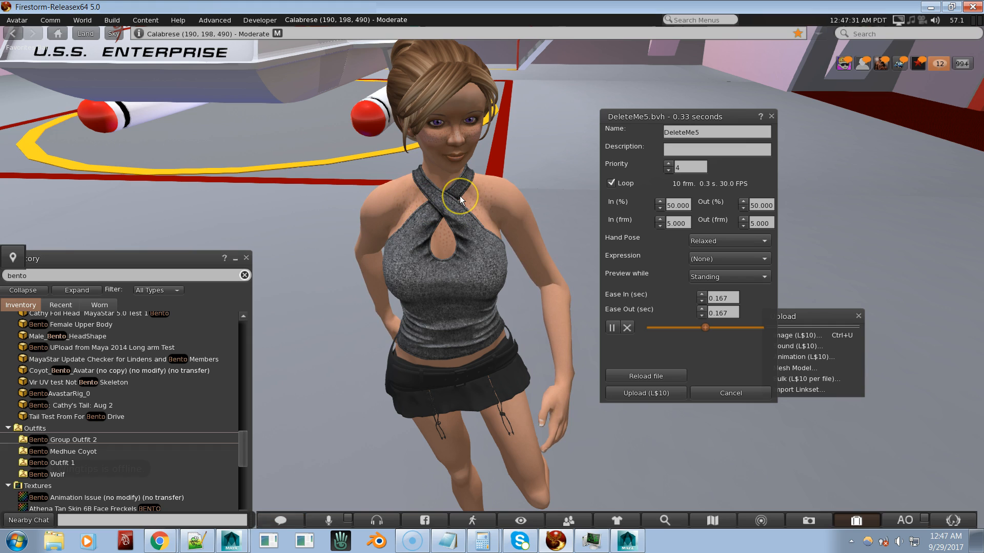
pyautogui.moveTo(483, 230)
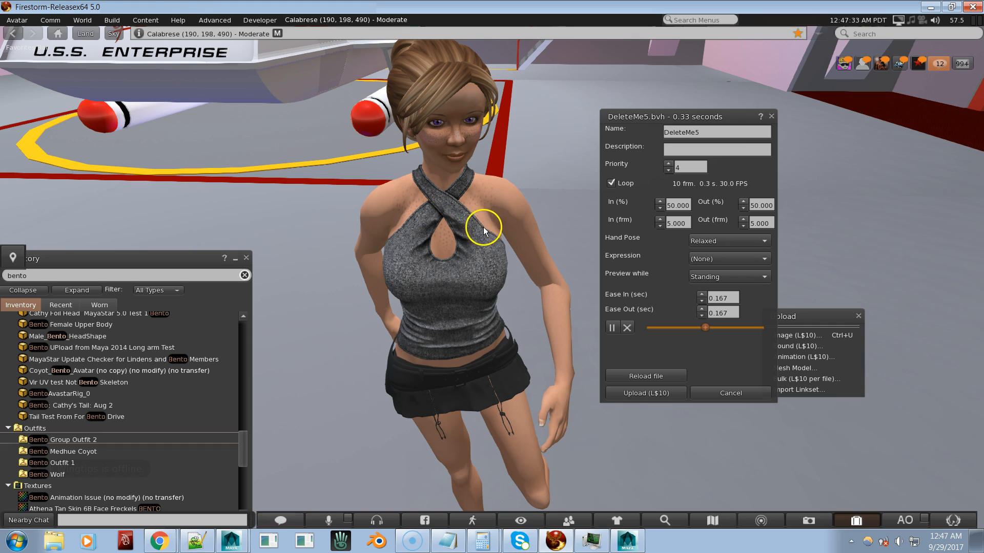
pyautogui.moveTo(478, 232)
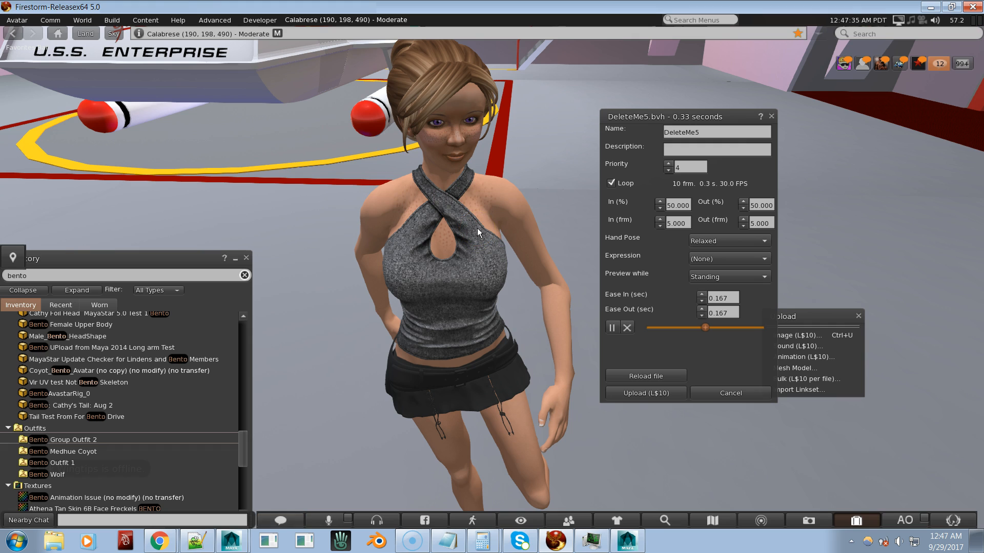
# After watching the DeleteMe5 preview, switch back to Maya from the taskbar.
pyautogui.click(231, 540)
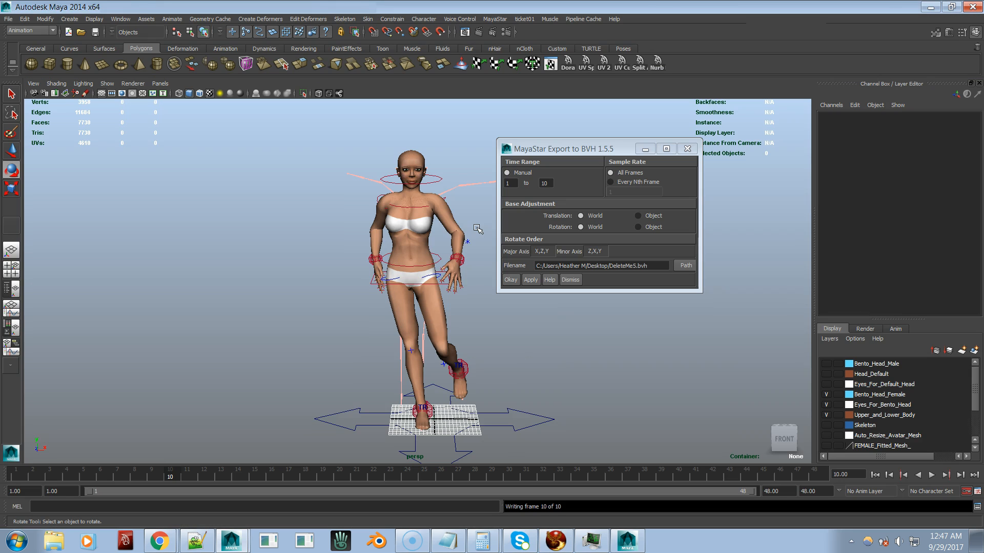
pyautogui.moveTo(813, 399)
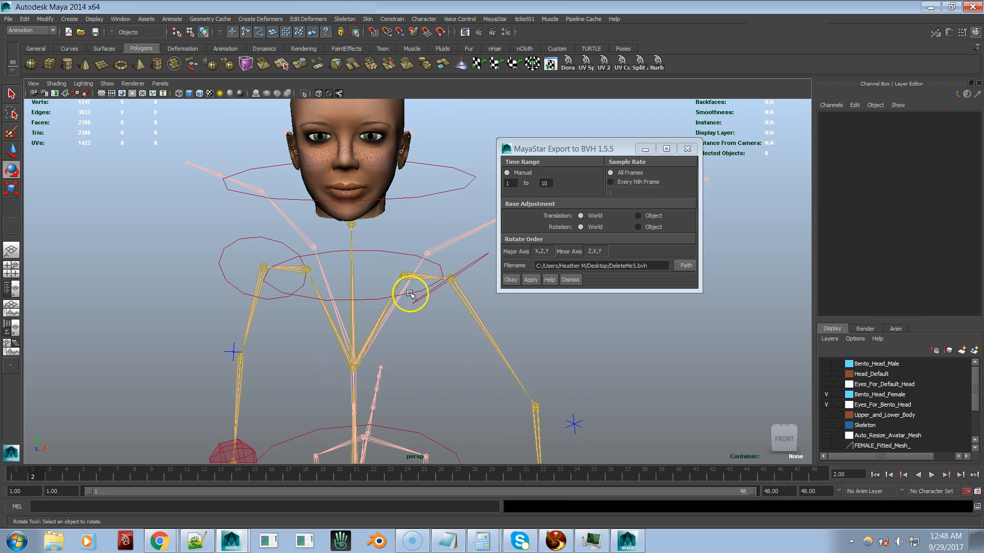
# Inspect the mCollarLeft joint and left shoulder effector by selecting and deselecting them.
pyautogui.click(409, 293)
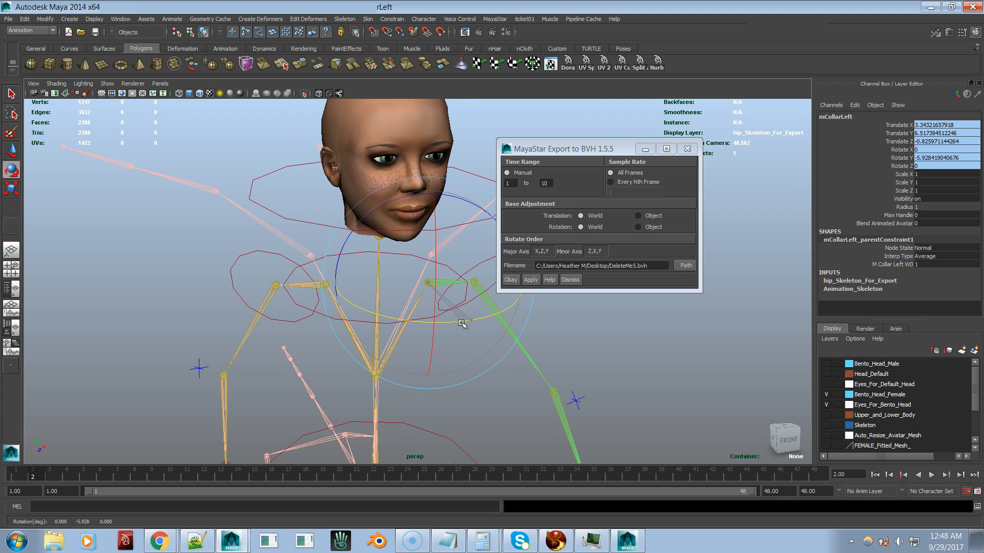
pyautogui.click(463, 316)
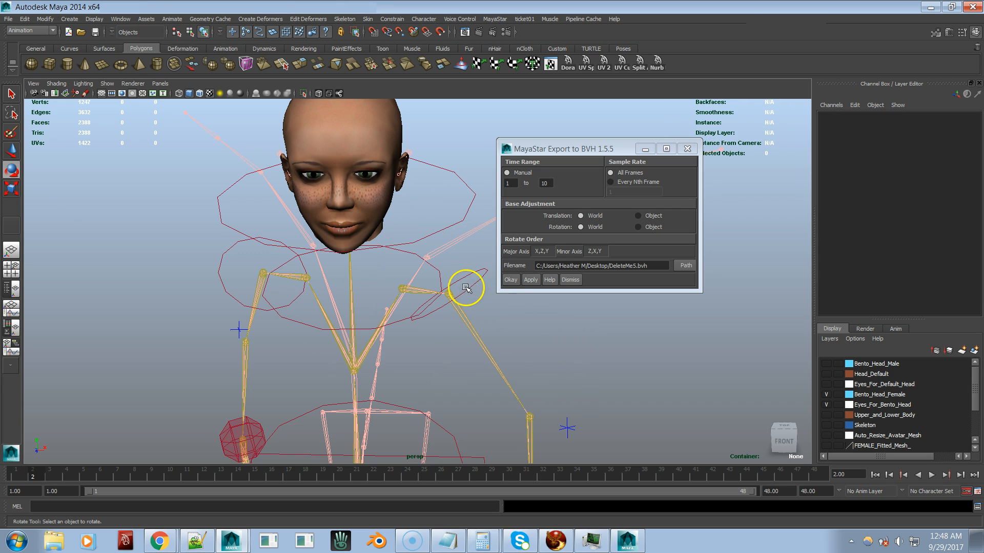
pyautogui.click(462, 288)
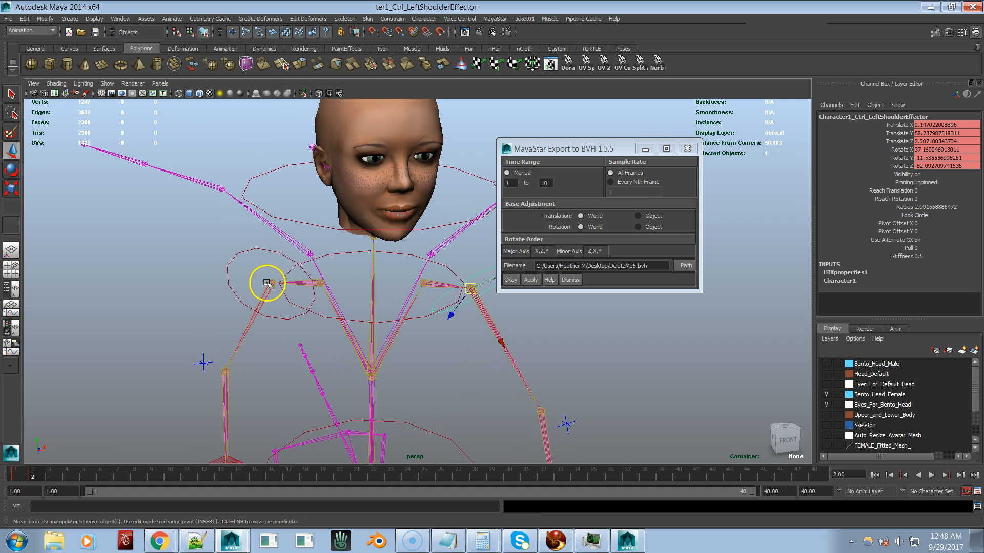
pyautogui.click(230, 250)
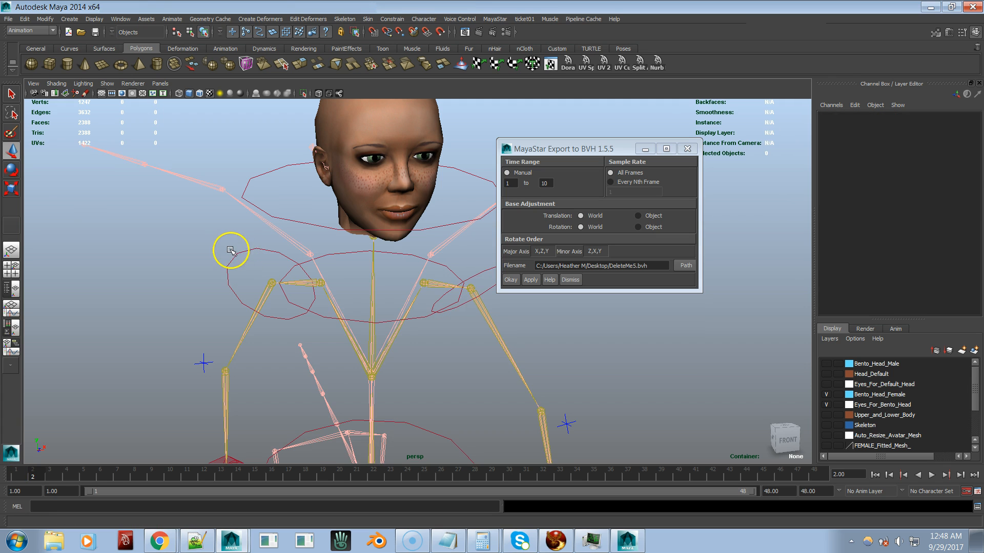
pyautogui.click(276, 289)
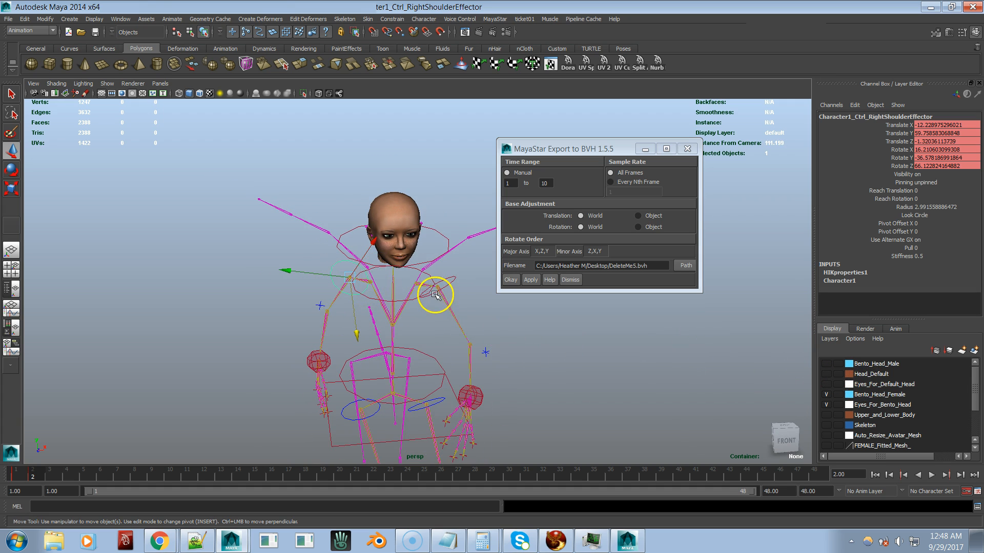
pyautogui.moveTo(480, 314)
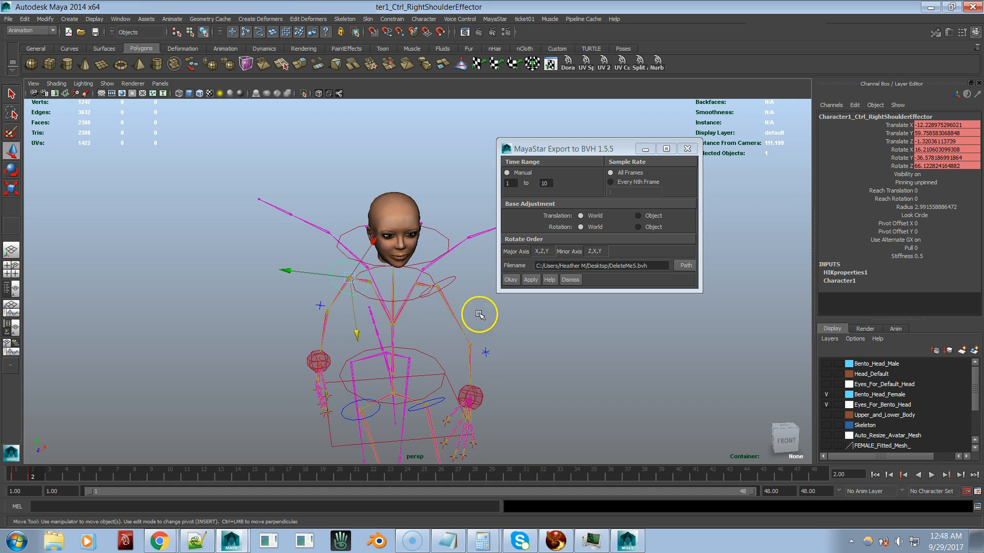
pyautogui.moveTo(477, 388)
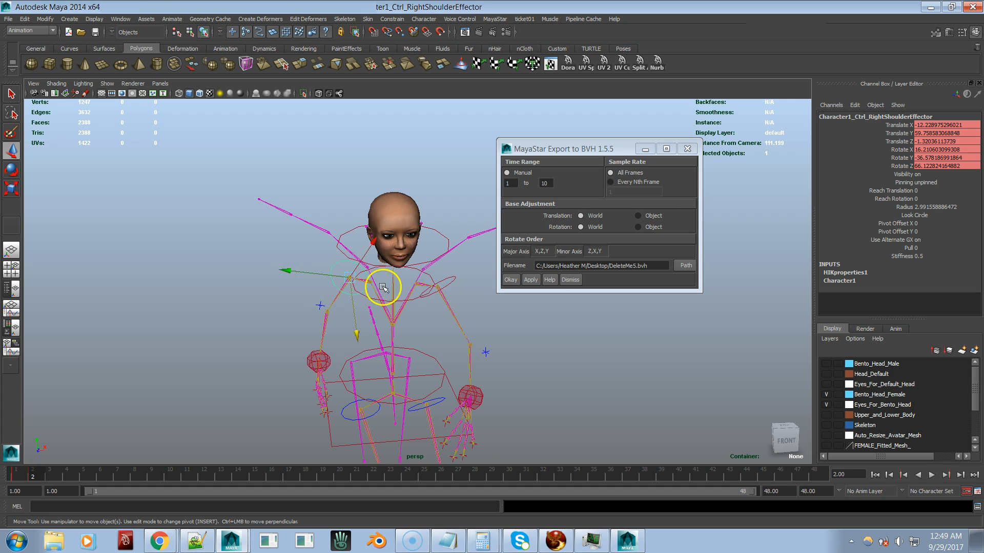
pyautogui.moveTo(484, 313)
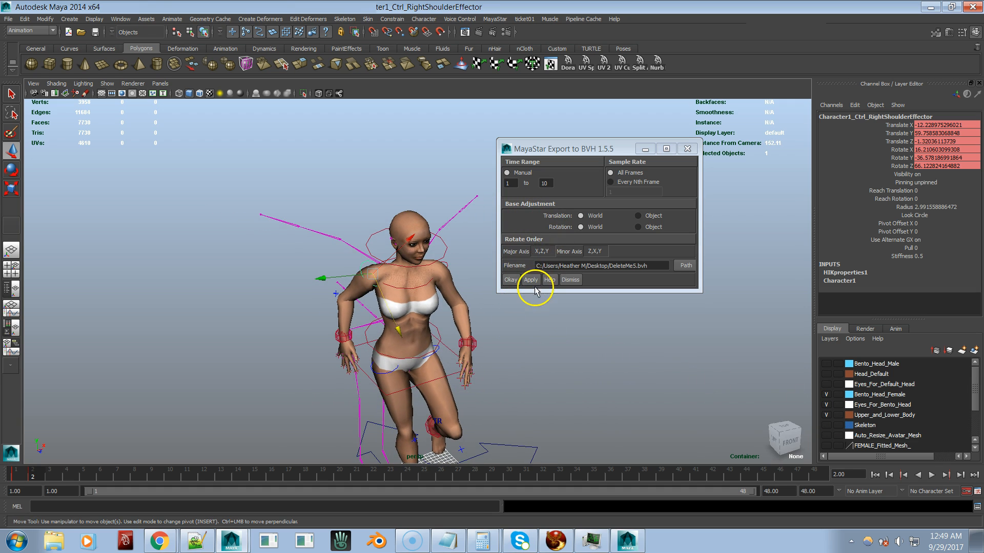
# Apply the MayaStar BVH export to write the pose to DeleteMe5.bvh.
pyautogui.click(529, 279)
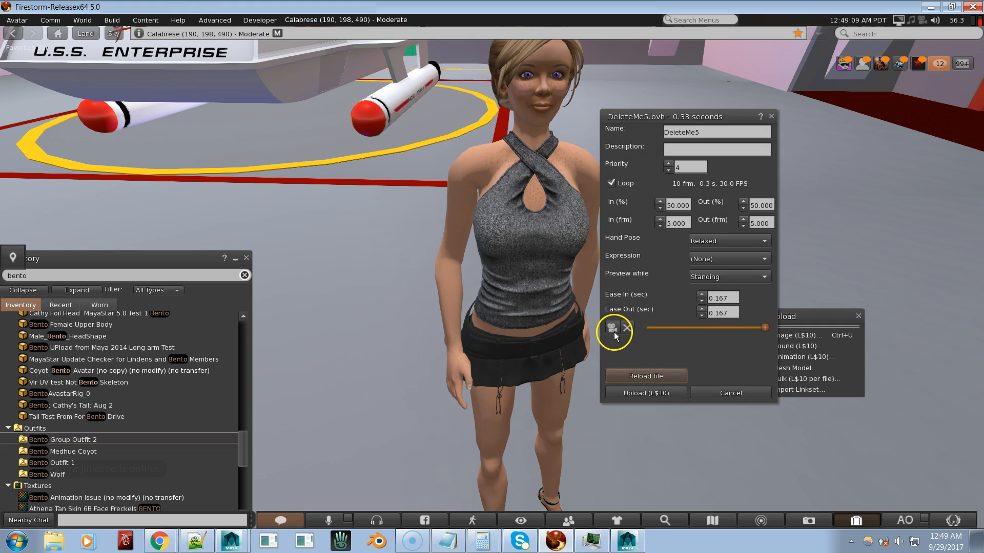
# Replay the preview, rename the animation 'Video Static Pose', and upload it for L$10.
pyautogui.click(612, 327)
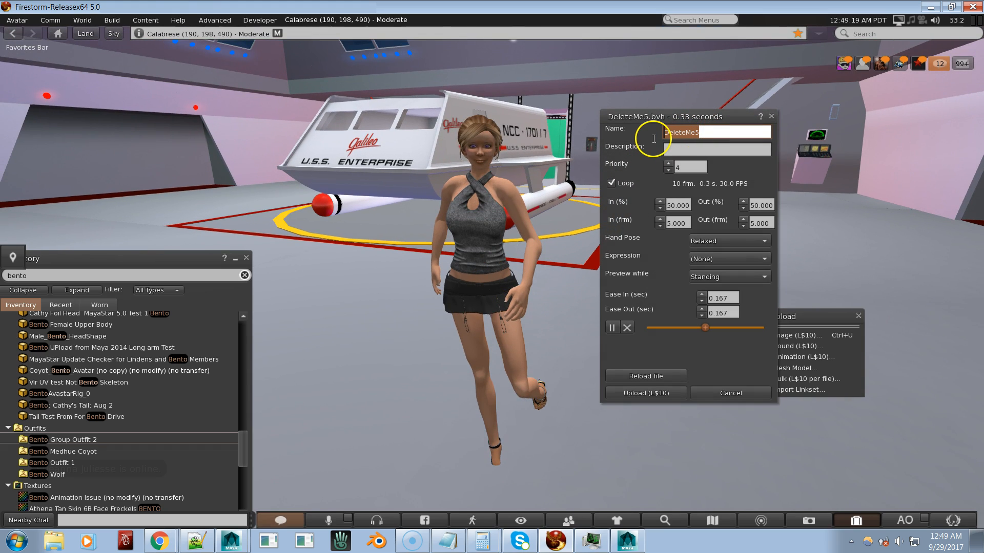
pyautogui.write('Vs')
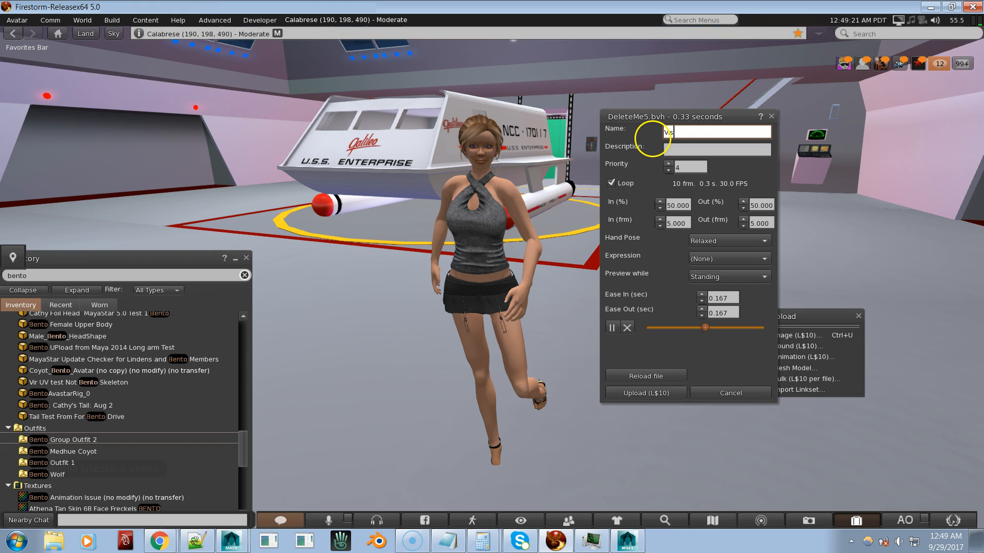
pyautogui.write('deo')
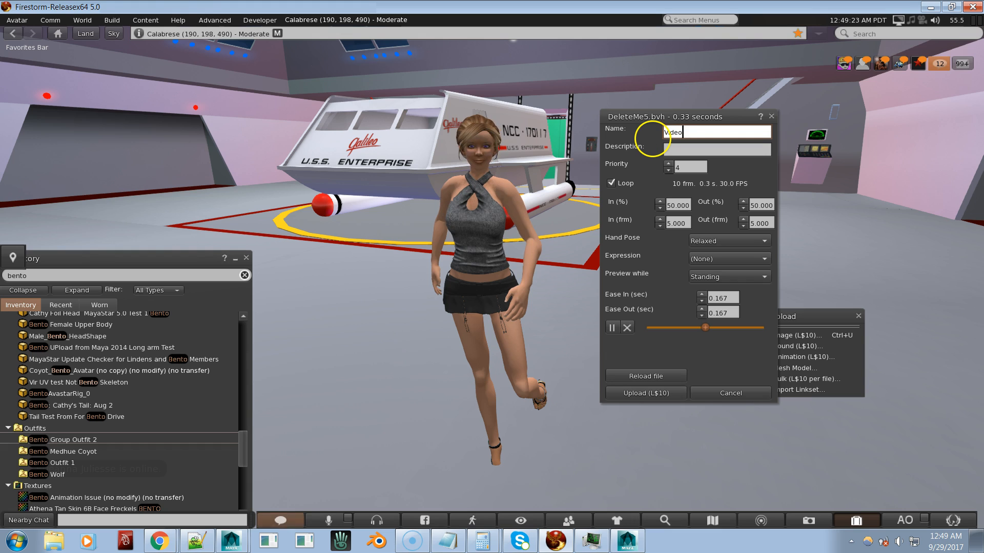
pyautogui.write('Static Pose')
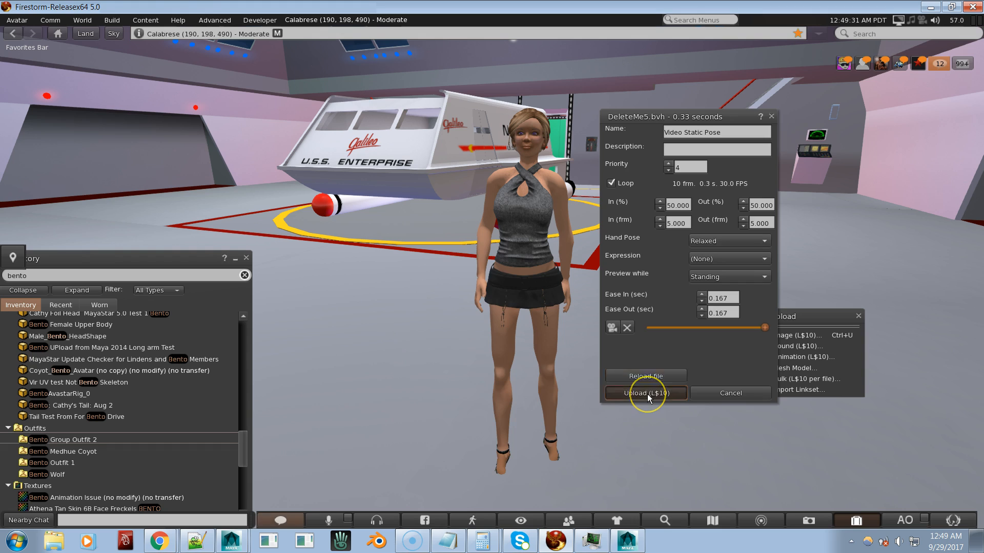
pyautogui.click(645, 393)
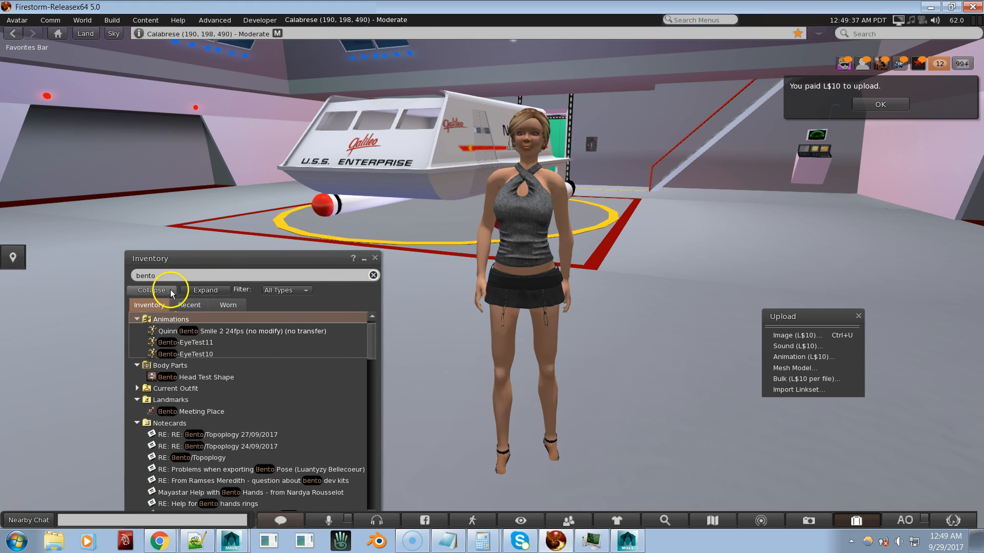
# Clear the inventory filter, open Video Static Pose, and play it in-world.
pyautogui.click(372, 276)
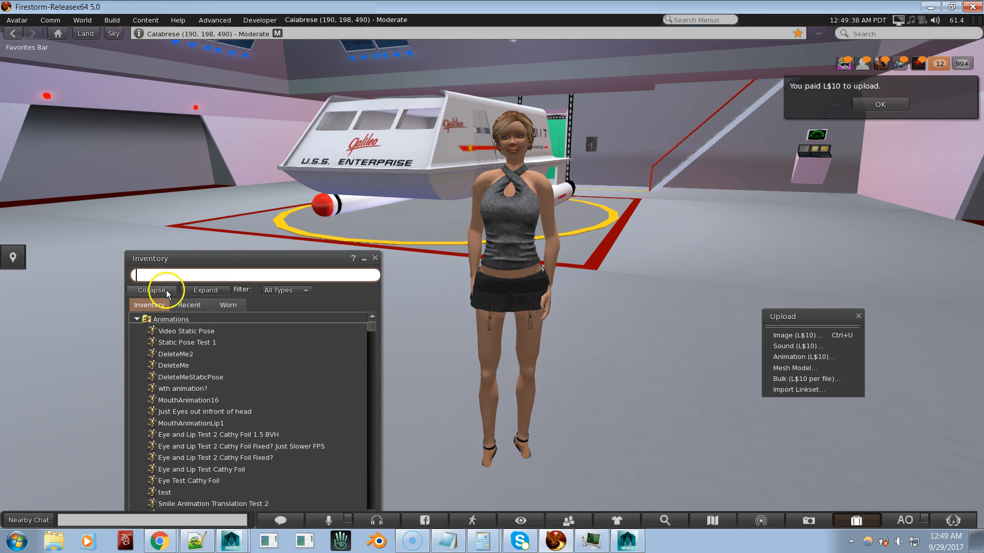
pyautogui.doubleClick(187, 330)
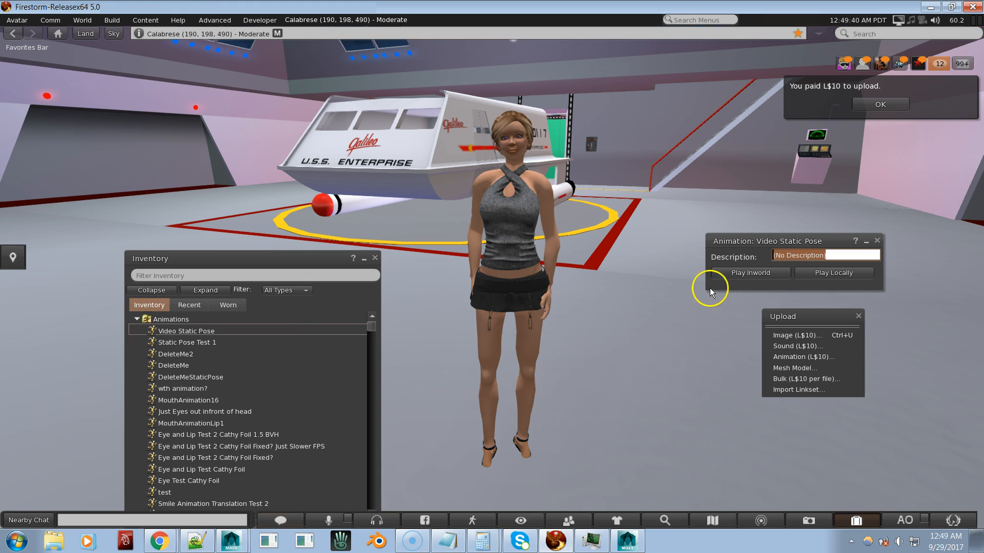
pyautogui.click(749, 272)
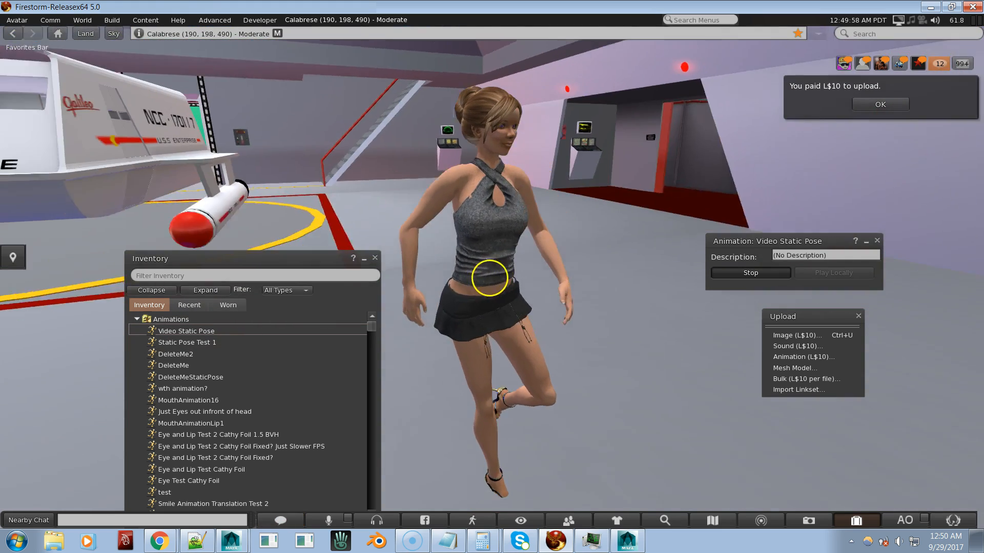
pyautogui.rightClick(489, 278)
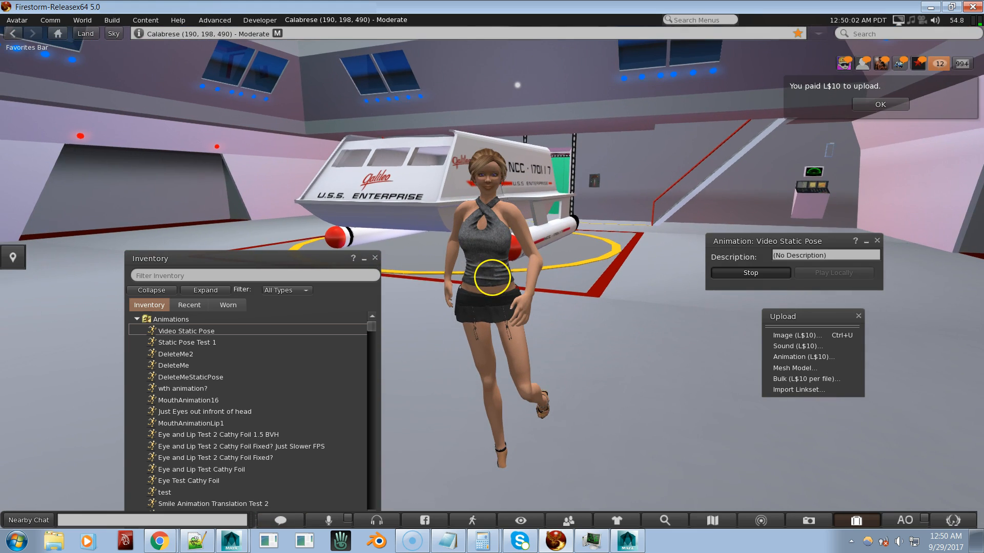
pyautogui.click(879, 104)
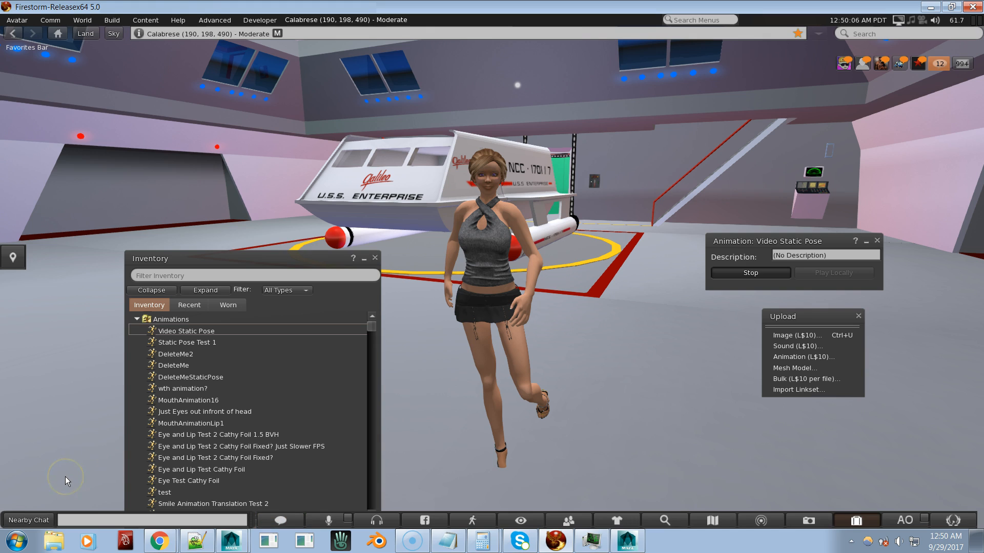
pyautogui.moveTo(32, 502)
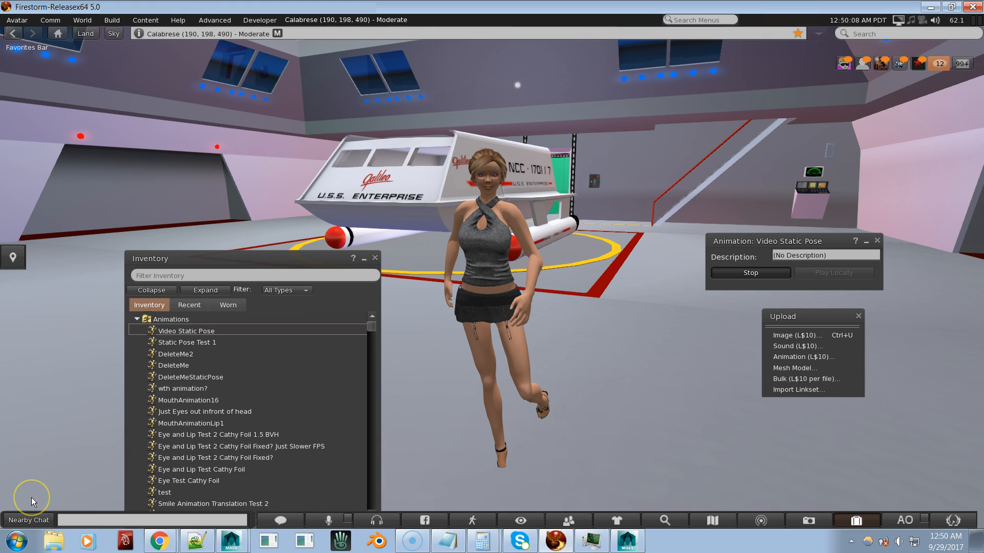